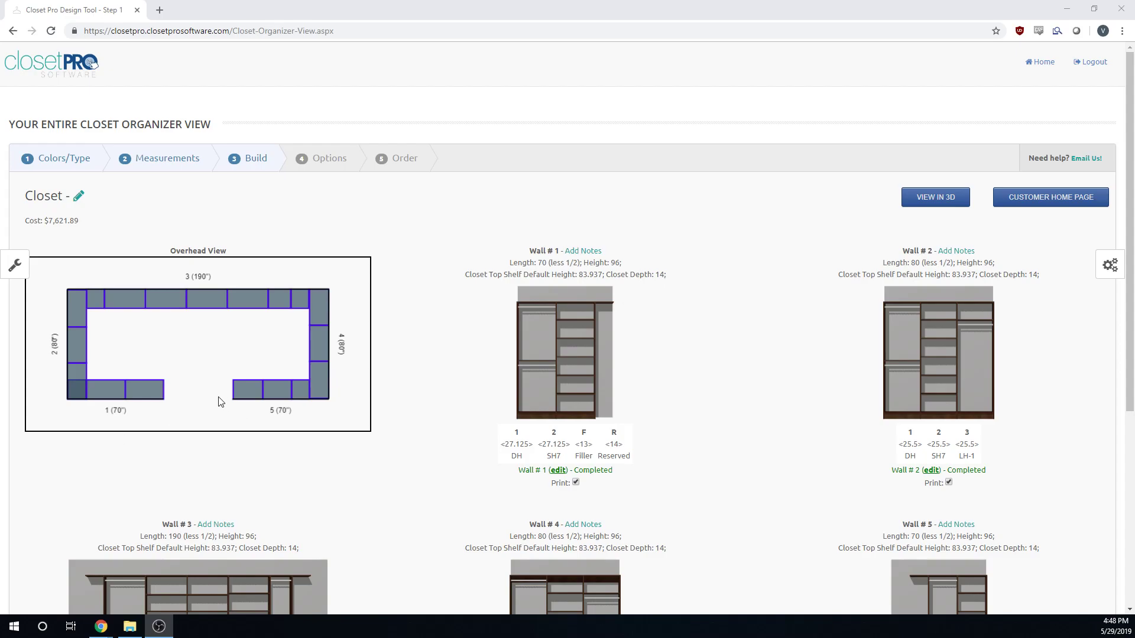
{"action": "mouse_move", "coordinate": [24, 274]}
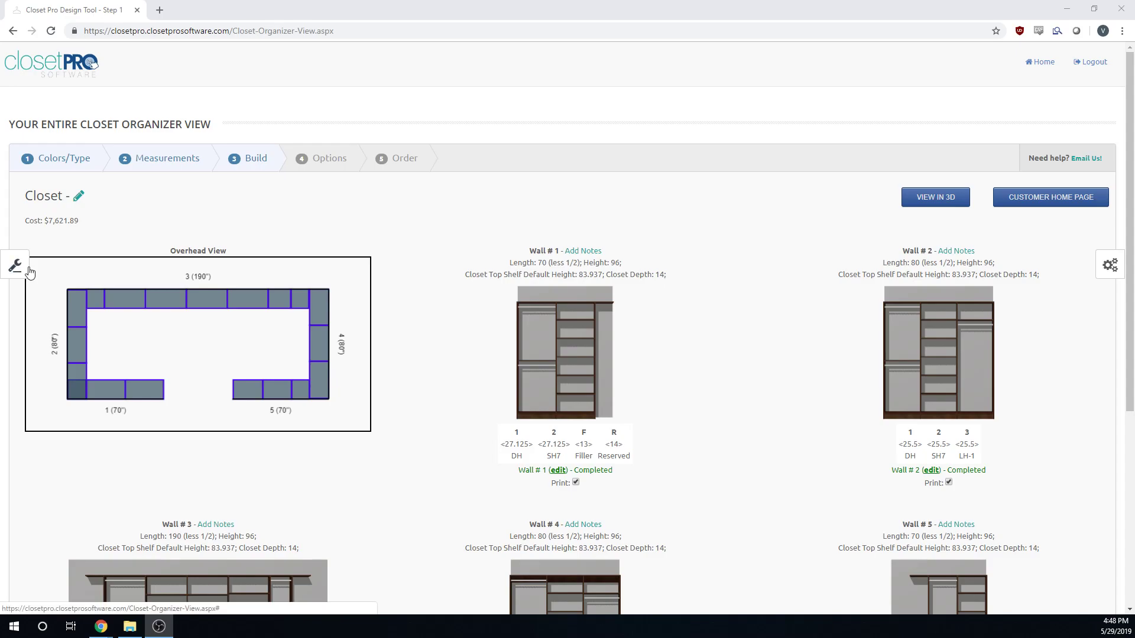
{"action": "mouse_move", "coordinate": [320, 279]}
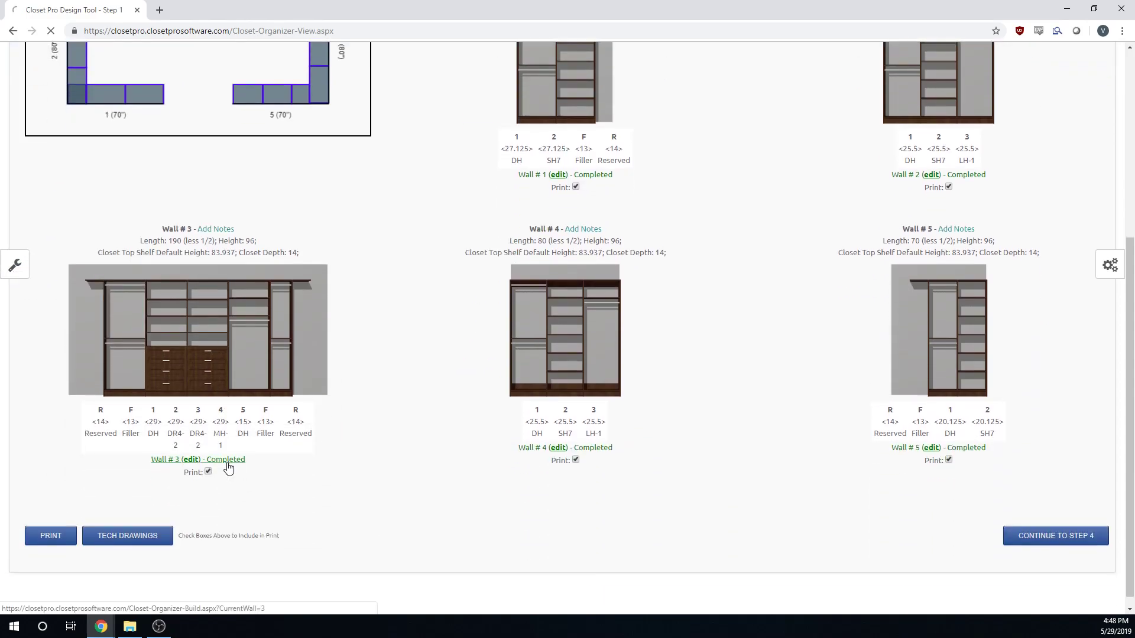
{"action": "left_click", "coordinate": [189, 459]}
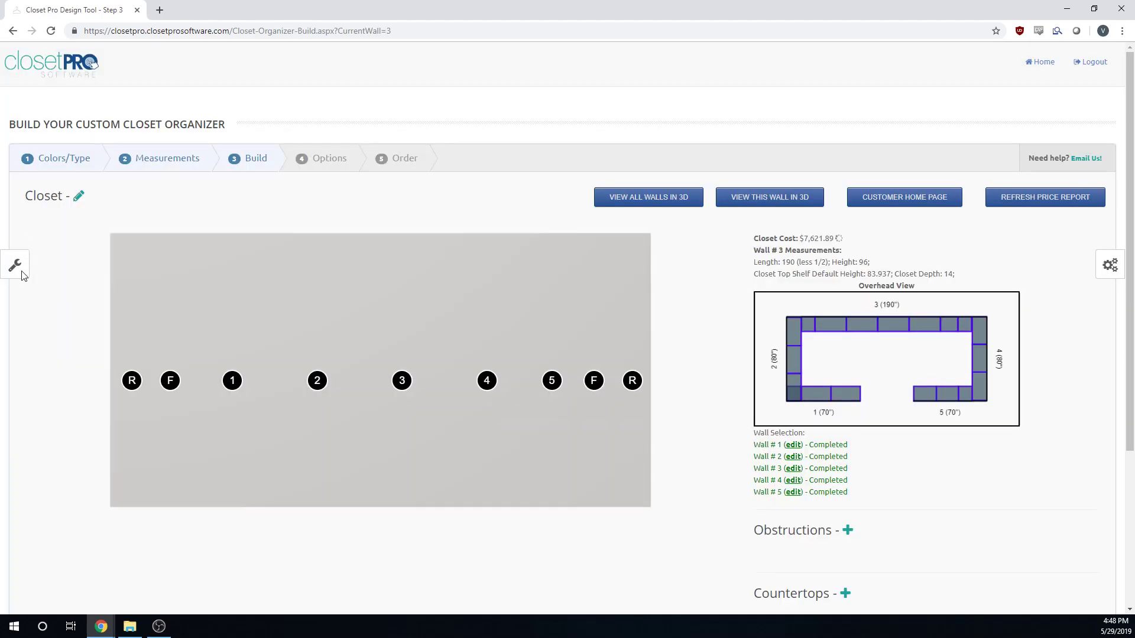
{"action": "left_click", "coordinate": [14, 264]}
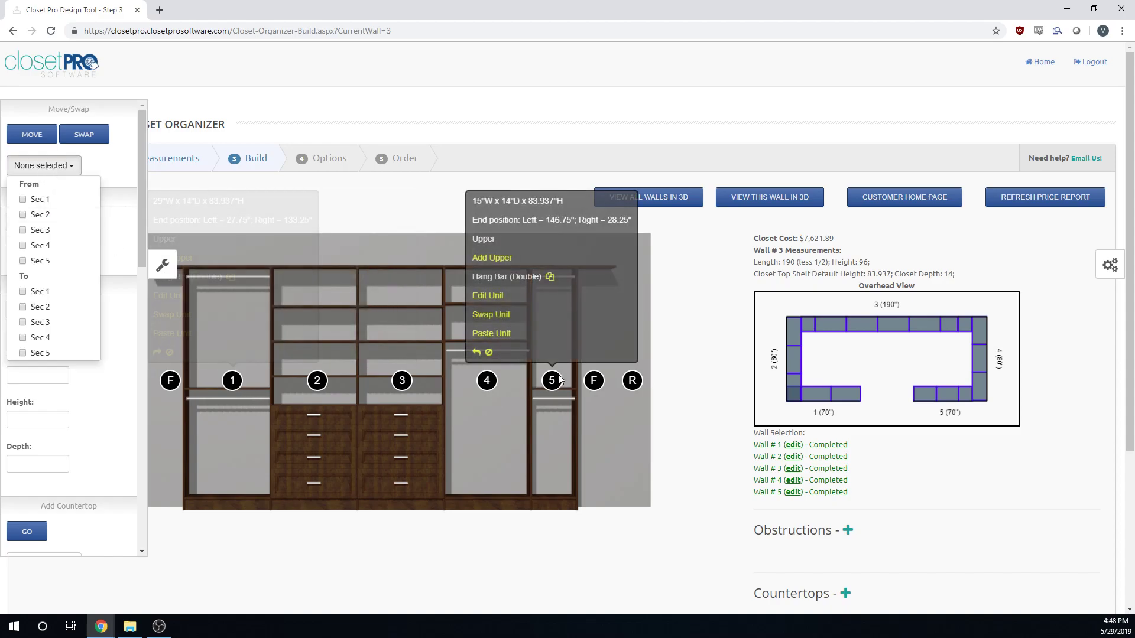
{"action": "left_click", "coordinate": [24, 199]}
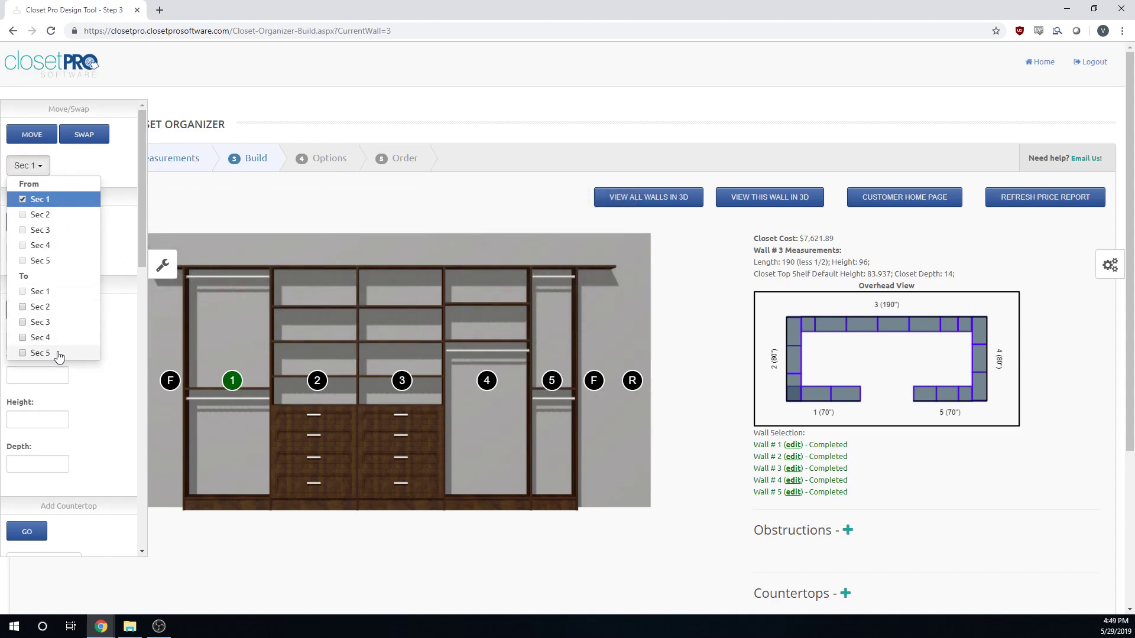
{"action": "left_click", "coordinate": [22, 353]}
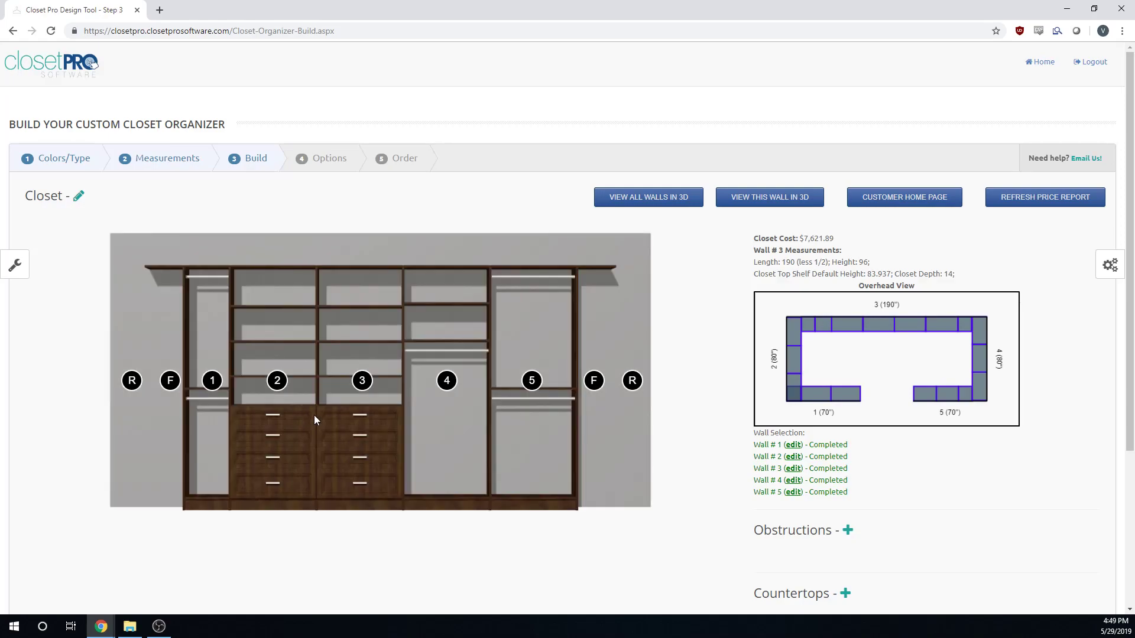
{"action": "left_click", "coordinate": [212, 381]}
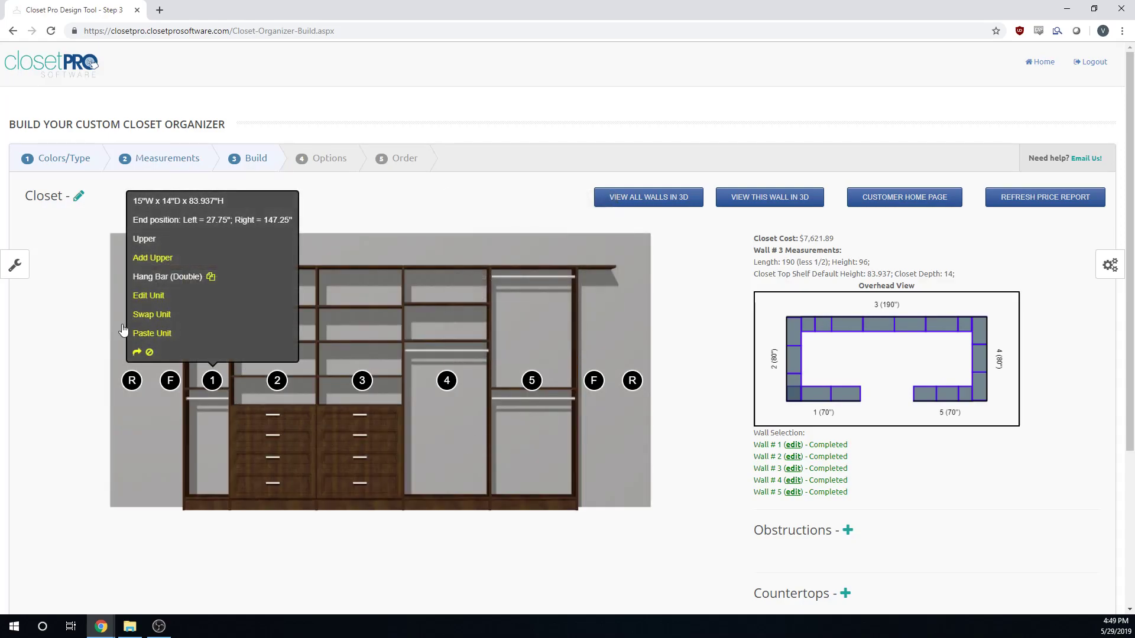
{"action": "left_click", "coordinate": [15, 264]}
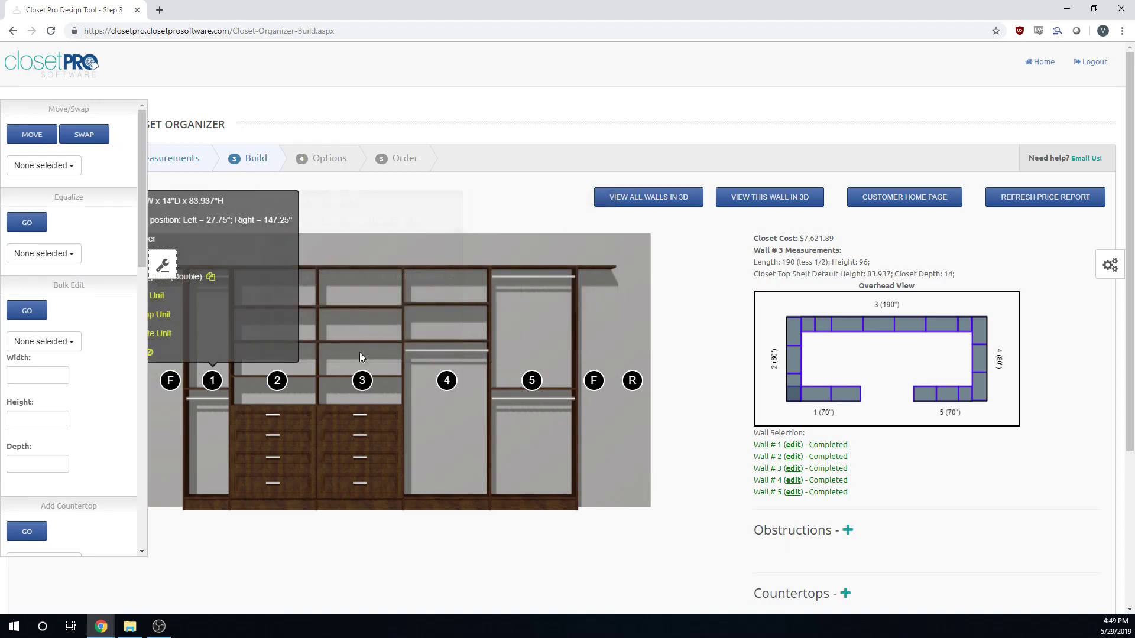
{"action": "left_click", "coordinate": [43, 166]}
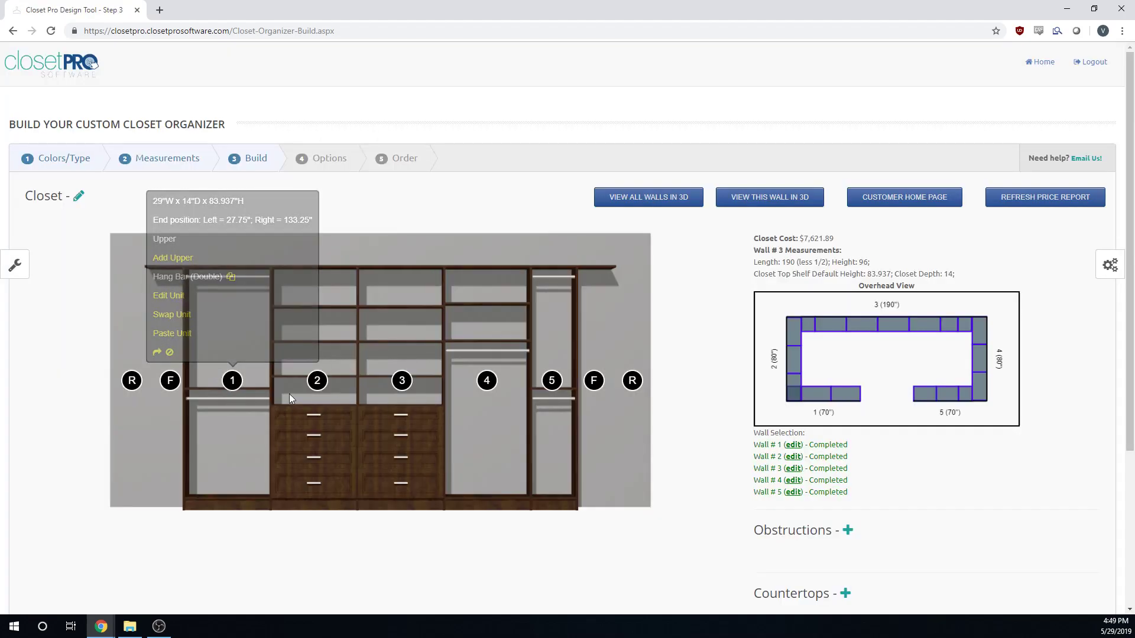
{"action": "left_click", "coordinate": [14, 265]}
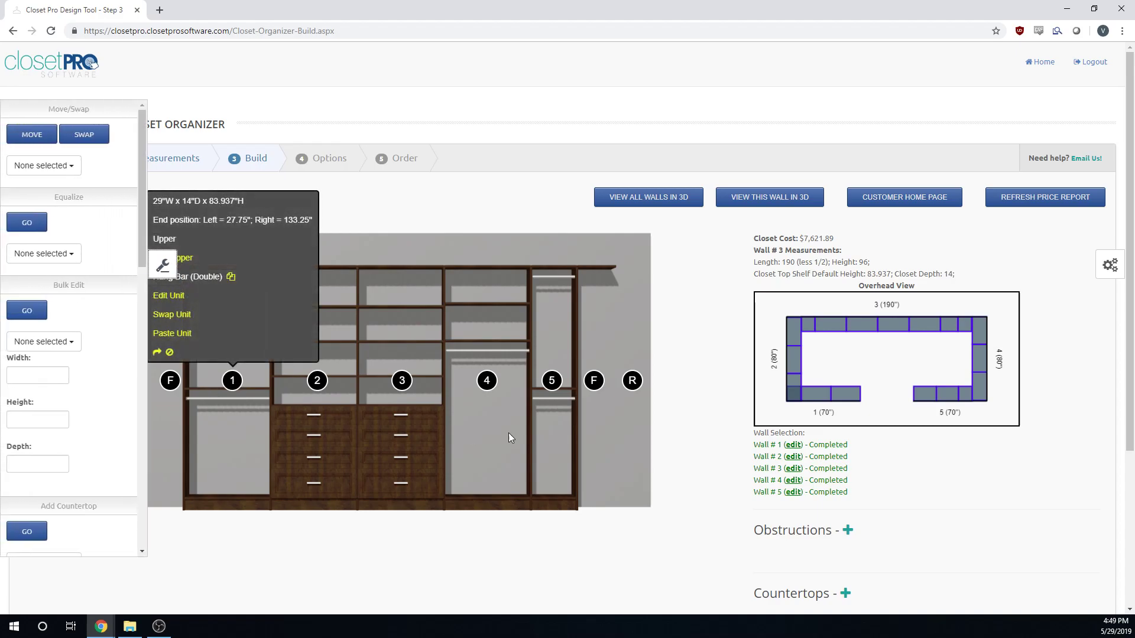
{"action": "left_click", "coordinate": [44, 166]}
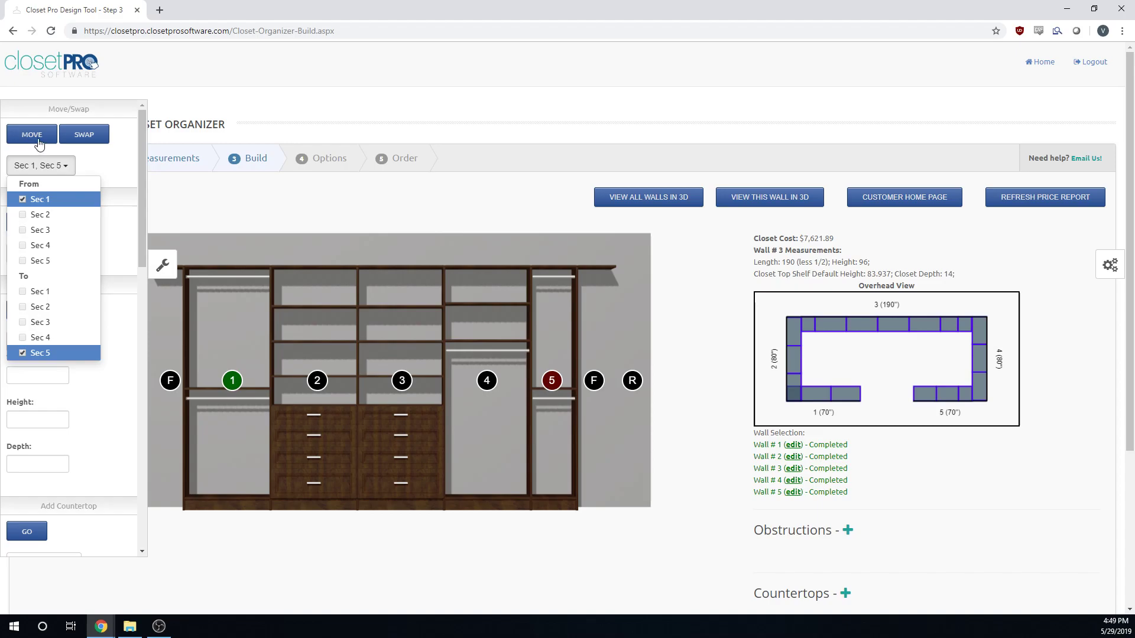
{"action": "left_click", "coordinate": [232, 381]}
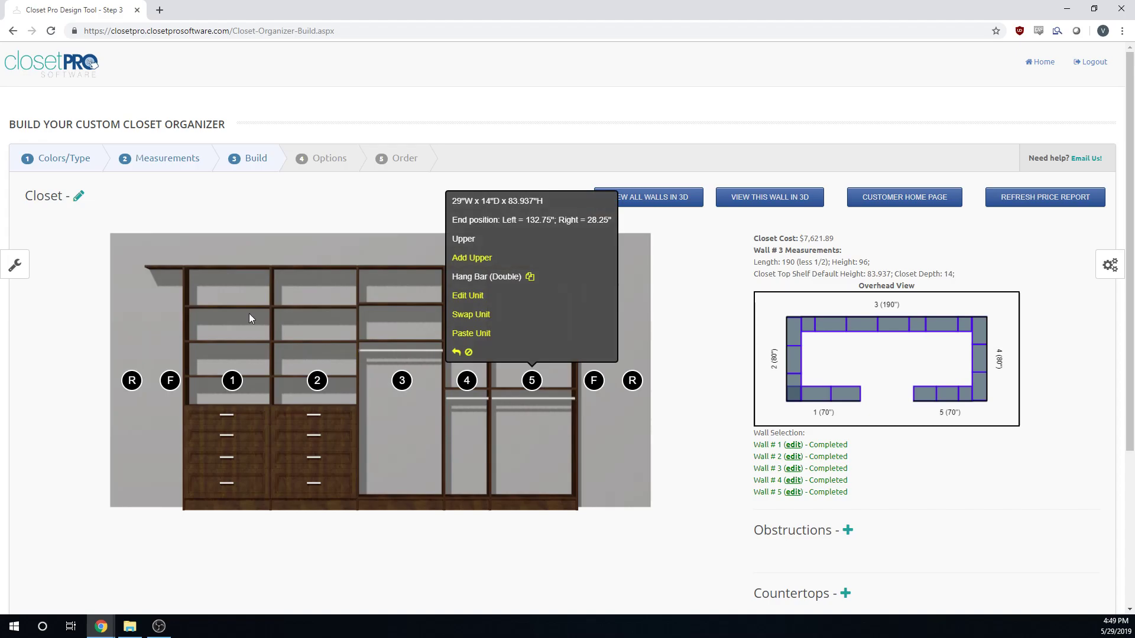
{"action": "left_click", "coordinate": [14, 265]}
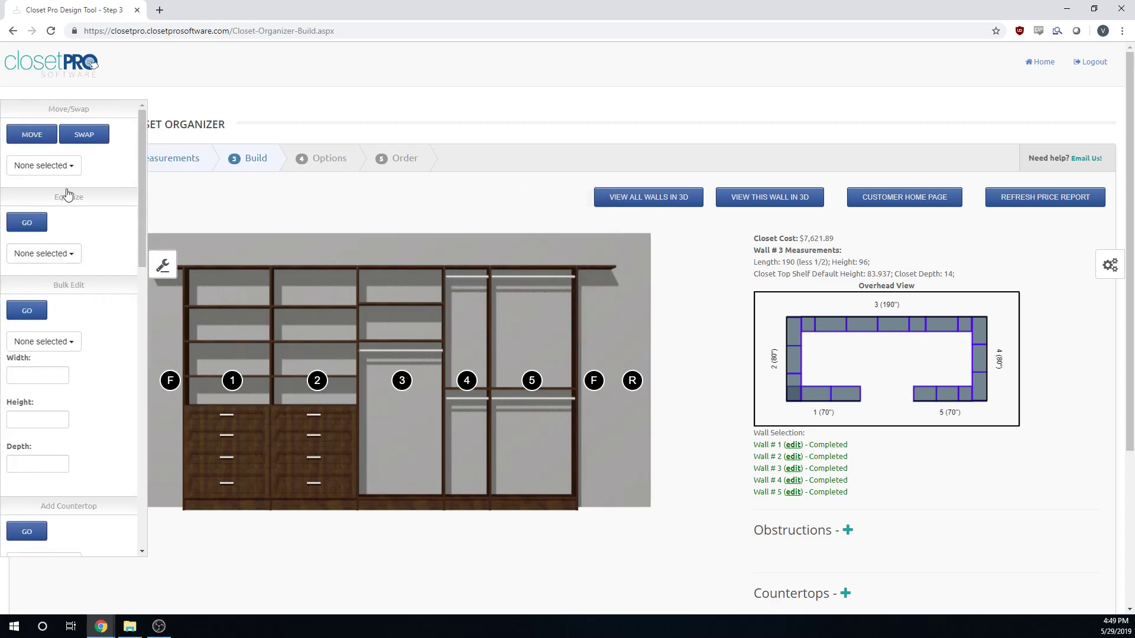
{"action": "left_click", "coordinate": [43, 166]}
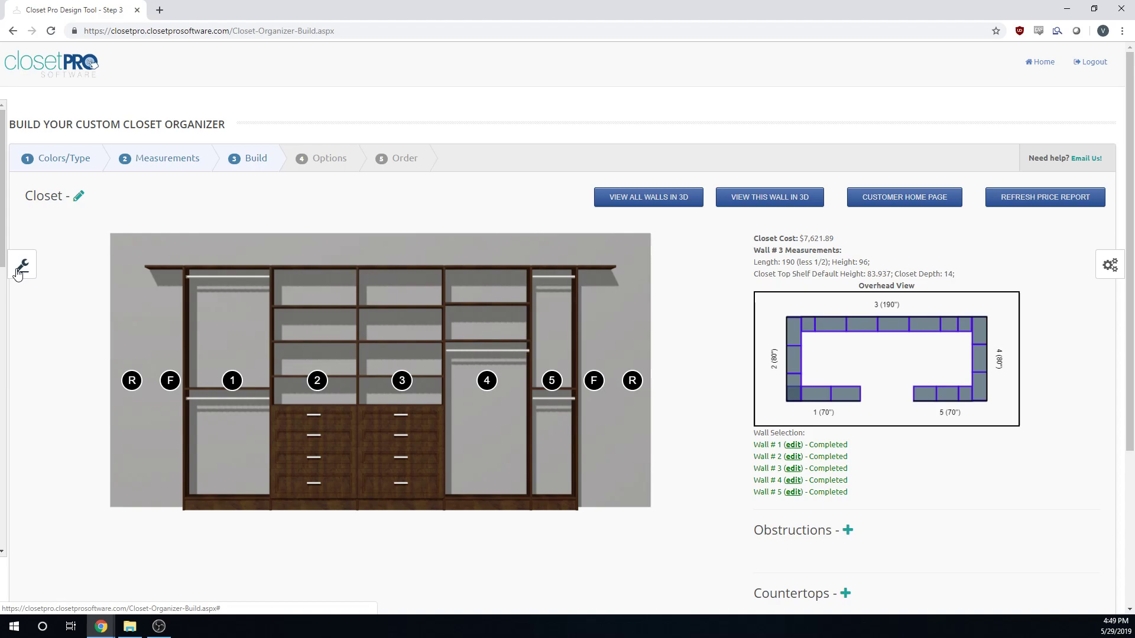
- In Bulk Edit select all five sections and enter depth 16, height 90, width 24
{"action": "left_click", "coordinate": [21, 267]}
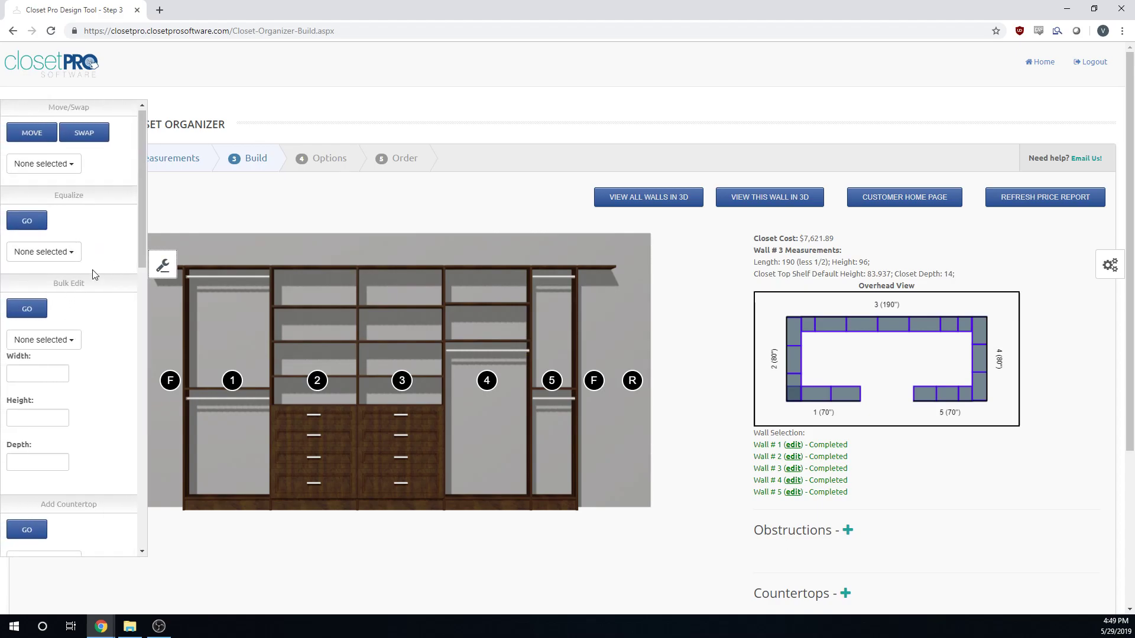
{"action": "scroll", "scroll_direction": "down", "scroll_amount": 3}
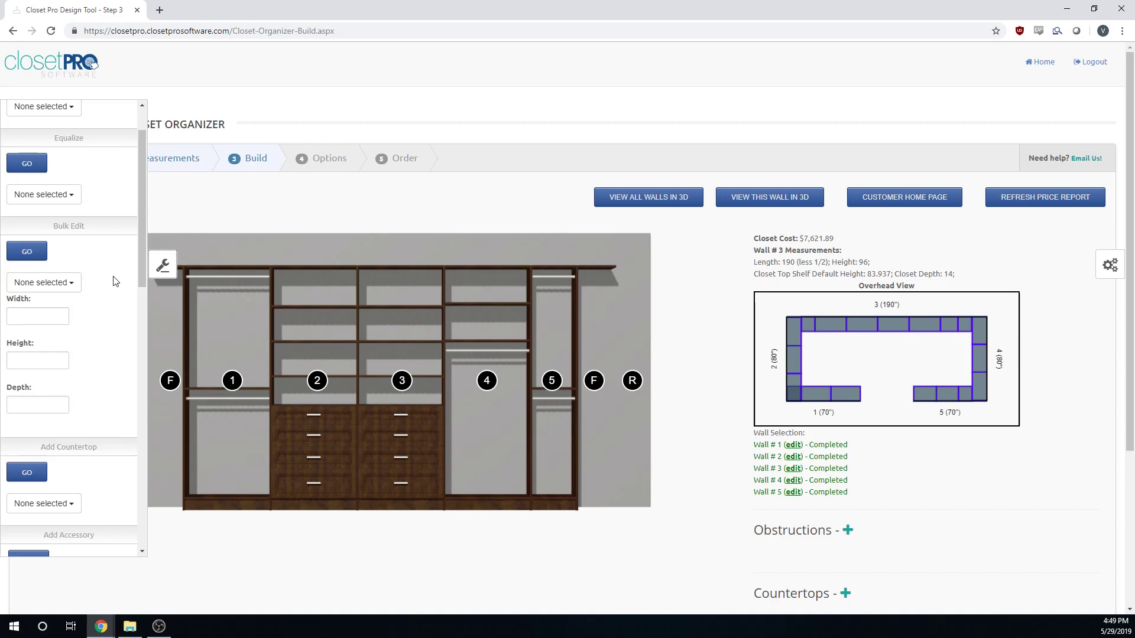
{"action": "left_click", "coordinate": [43, 283]}
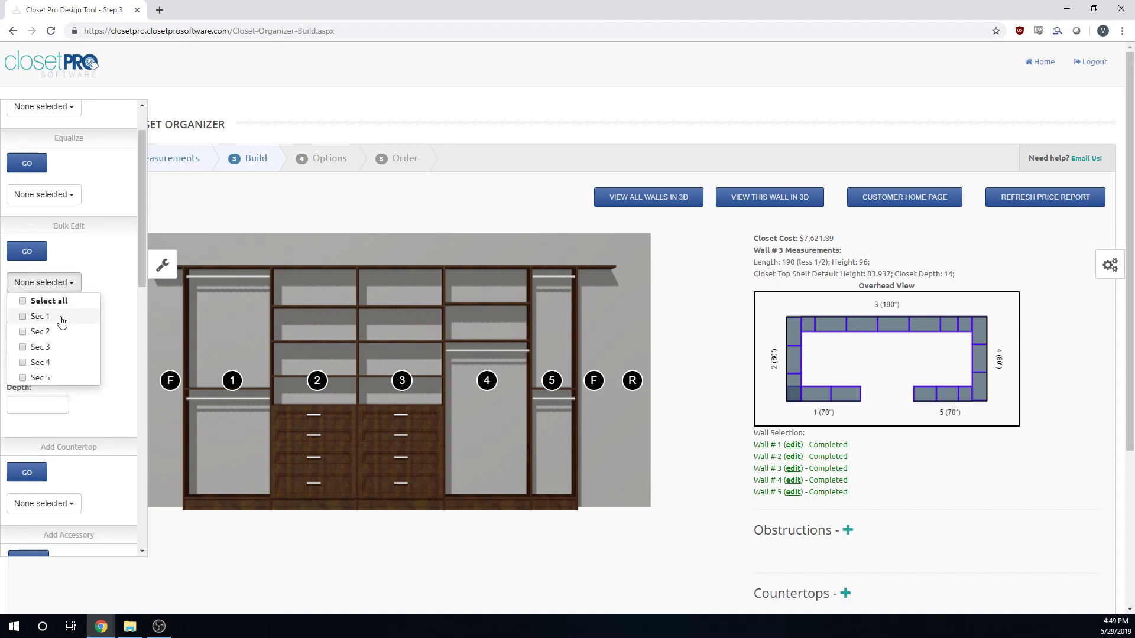
{"action": "left_click", "coordinate": [50, 301]}
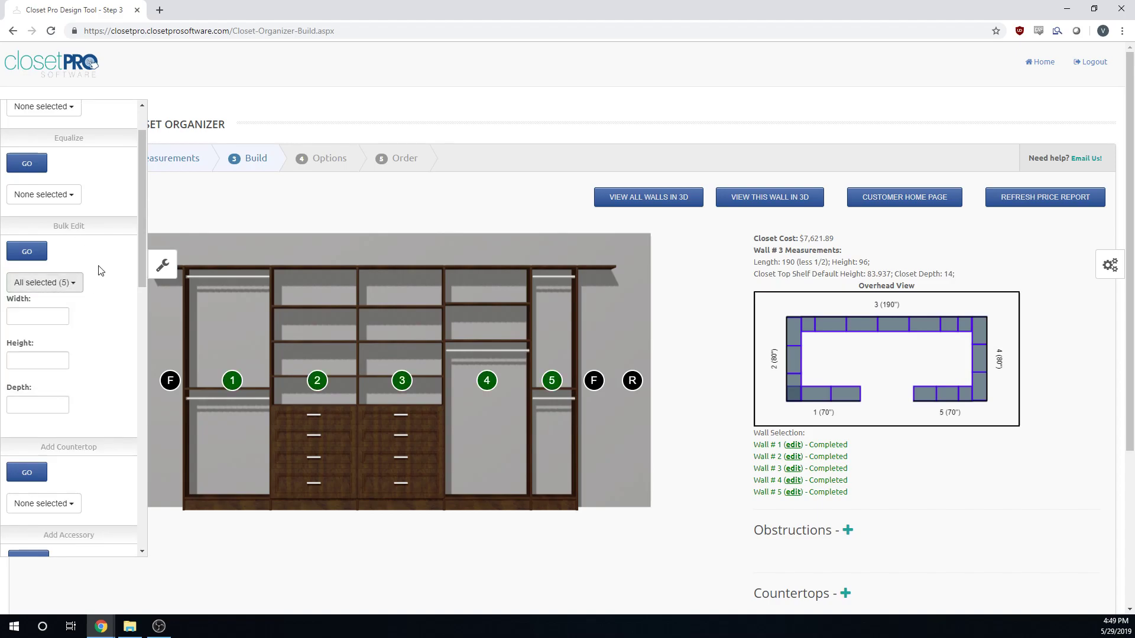
{"action": "left_click", "coordinate": [37, 360]}
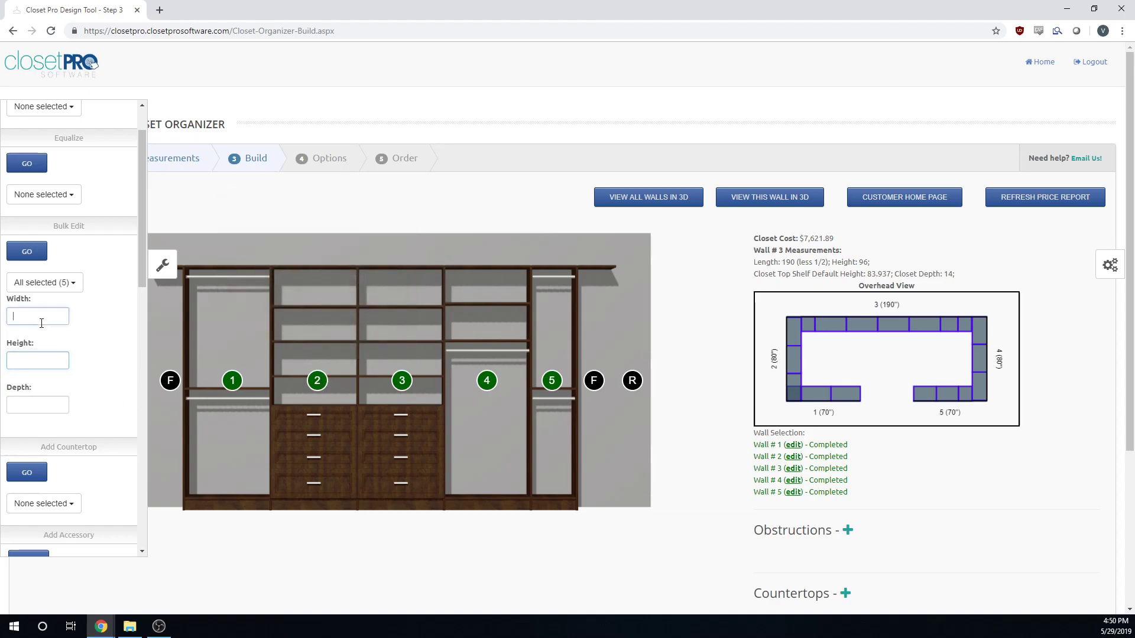
{"action": "type", "text": "16"}
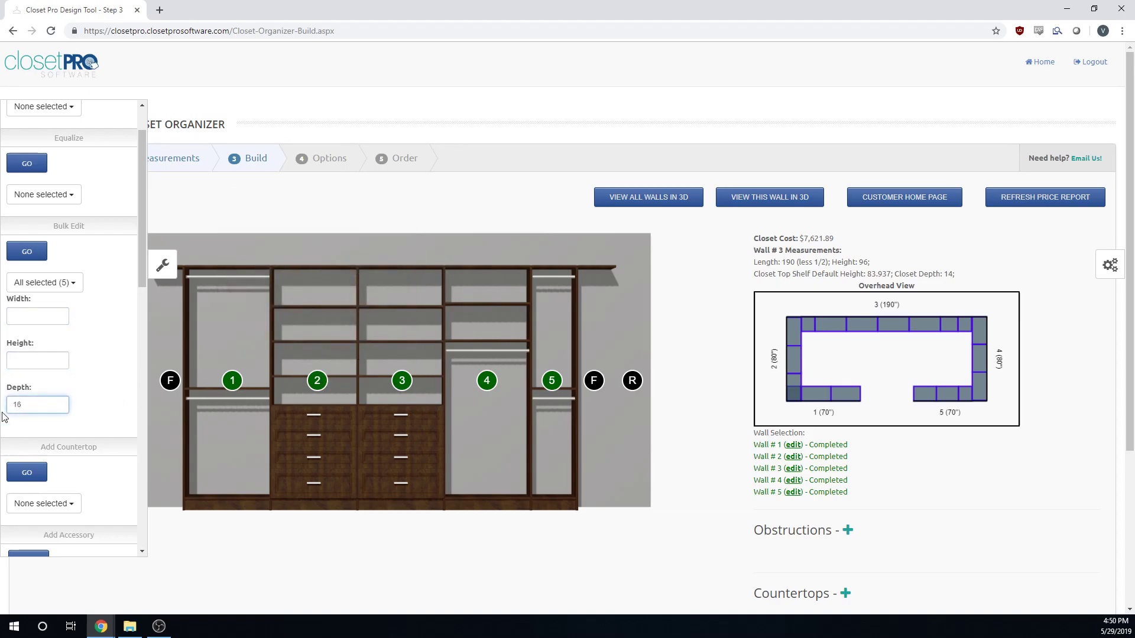
{"action": "type", "text": "90"}
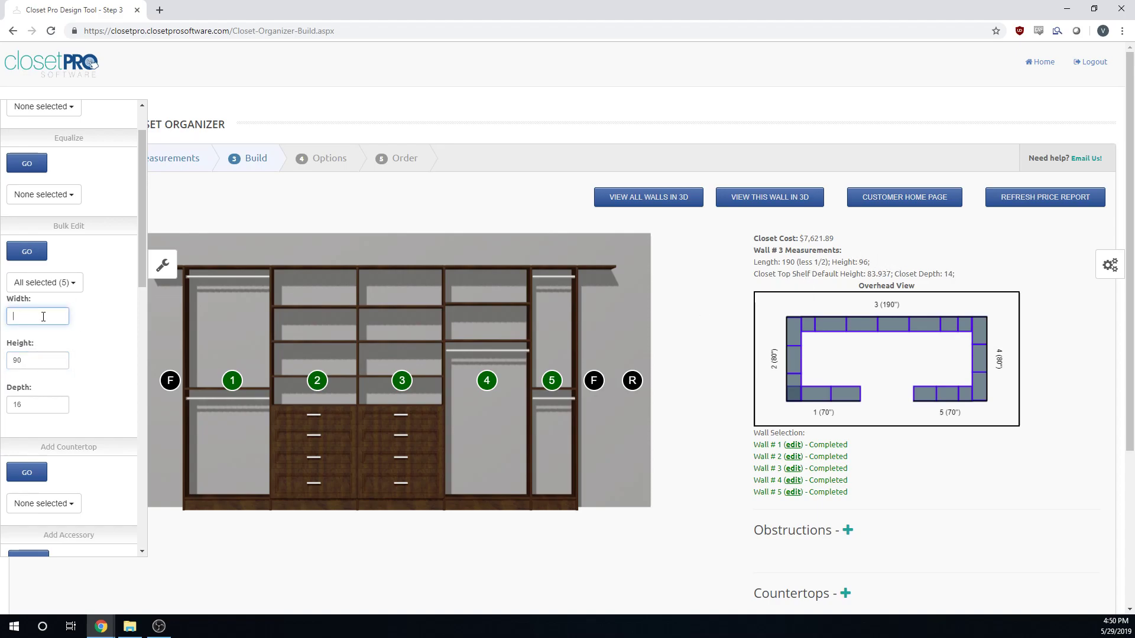
{"action": "type", "text": "24"}
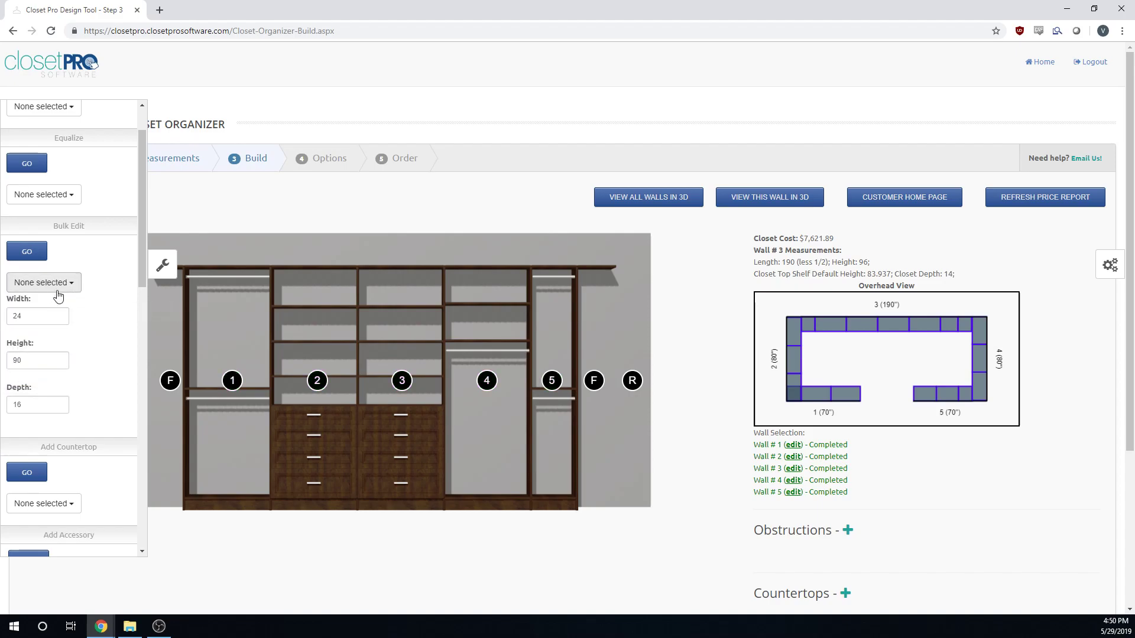
- Reselect the sections in the Bulk Edit list to apply the common 24x16x90 size
{"action": "left_click", "coordinate": [43, 283]}
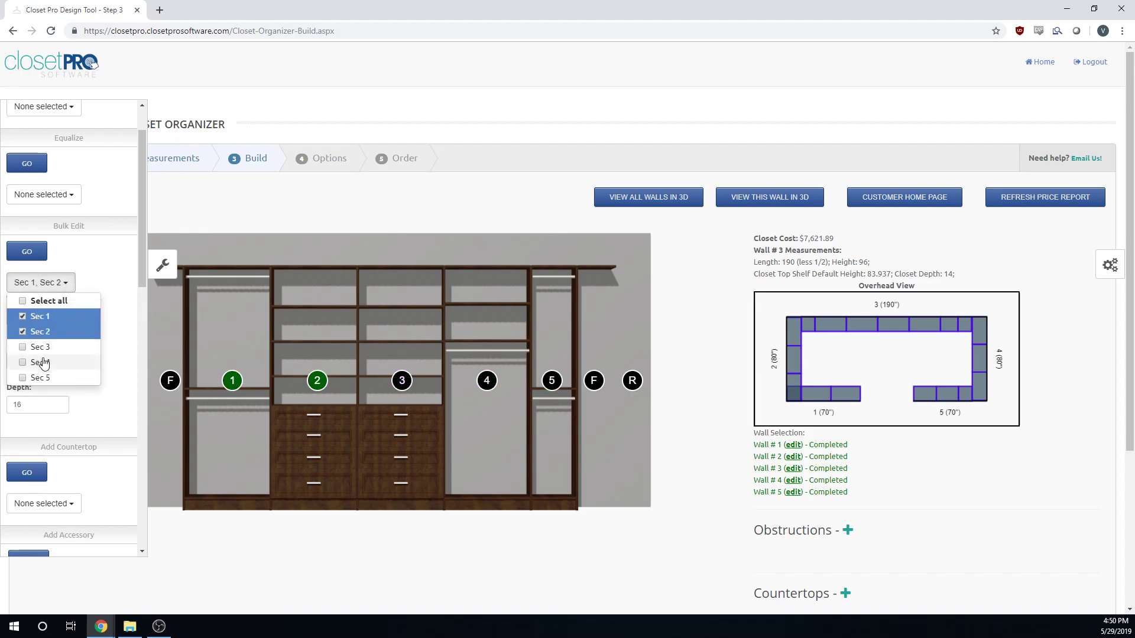
{"action": "left_click", "coordinate": [50, 301]}
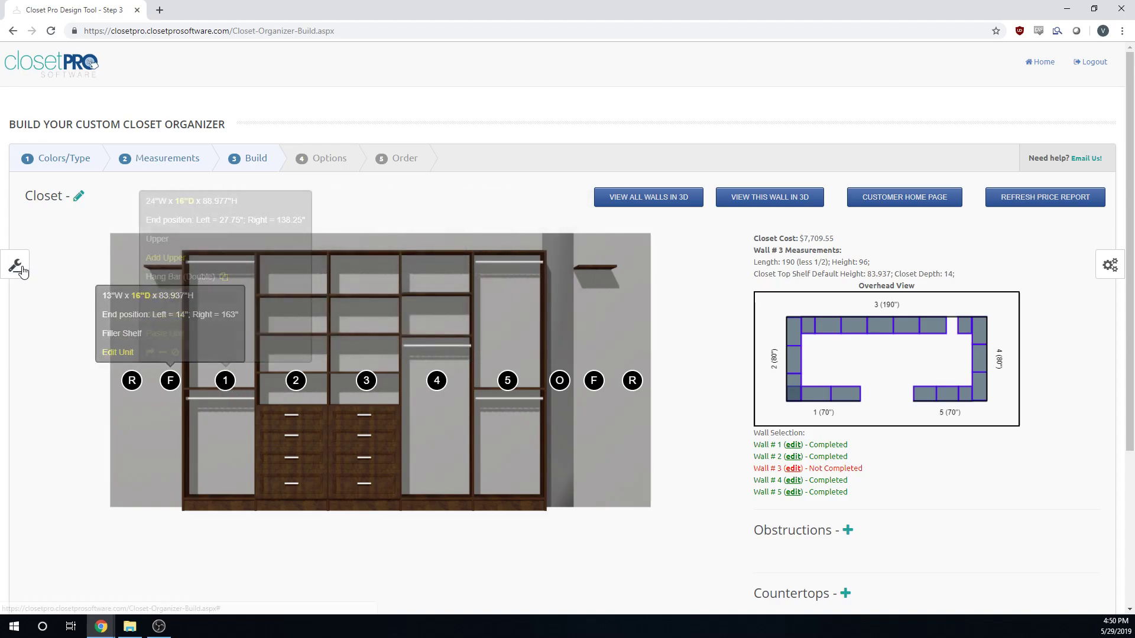
- Equalize sections 1, 4 and 5 including open space so the units fill Wall 3
{"action": "left_click", "coordinate": [15, 265]}
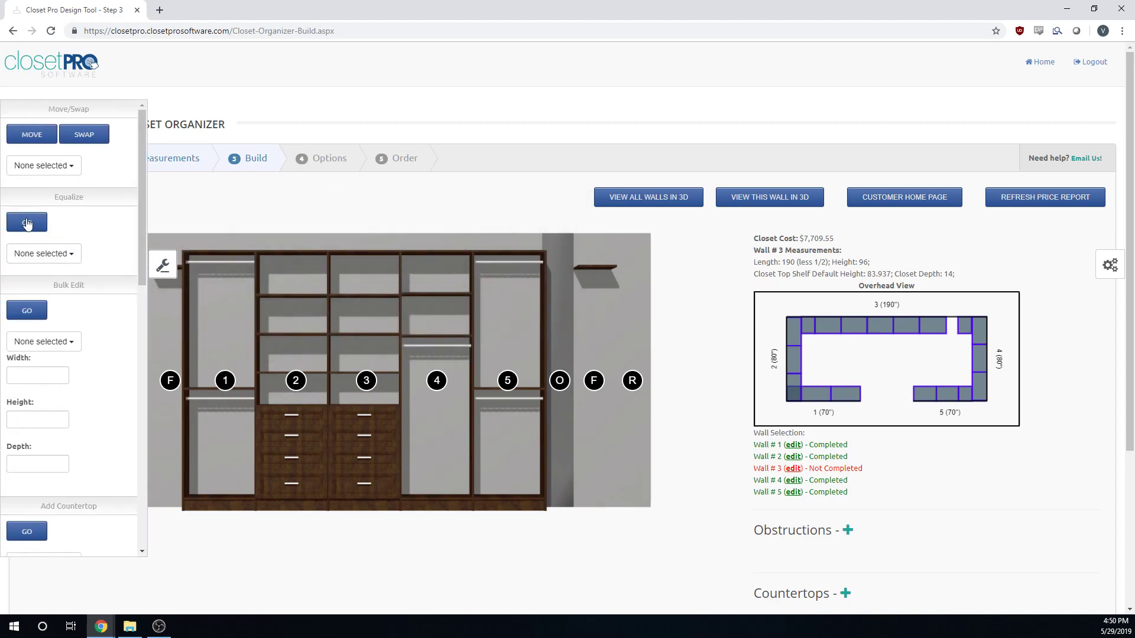
{"action": "left_click", "coordinate": [42, 253]}
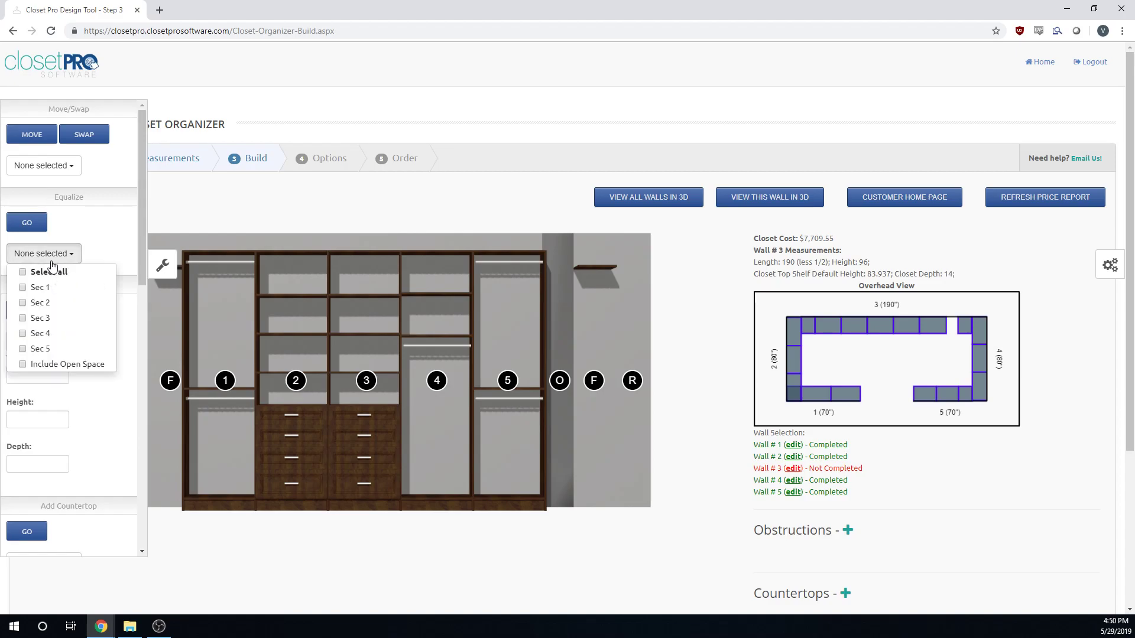
{"action": "left_click", "coordinate": [436, 381]}
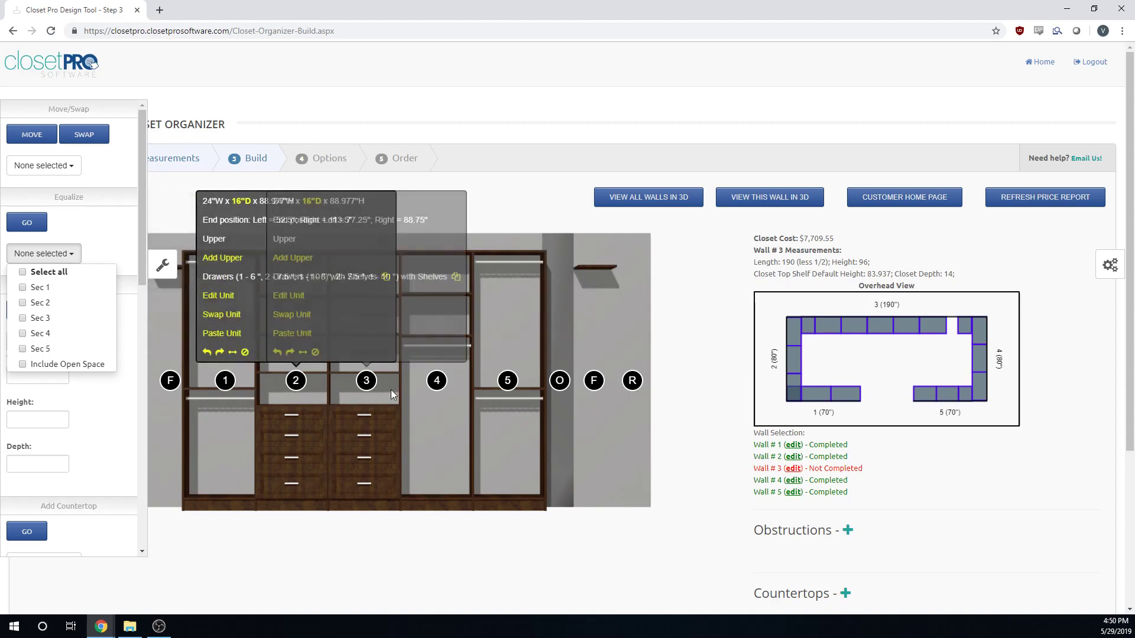
{"action": "left_click", "coordinate": [21, 287]}
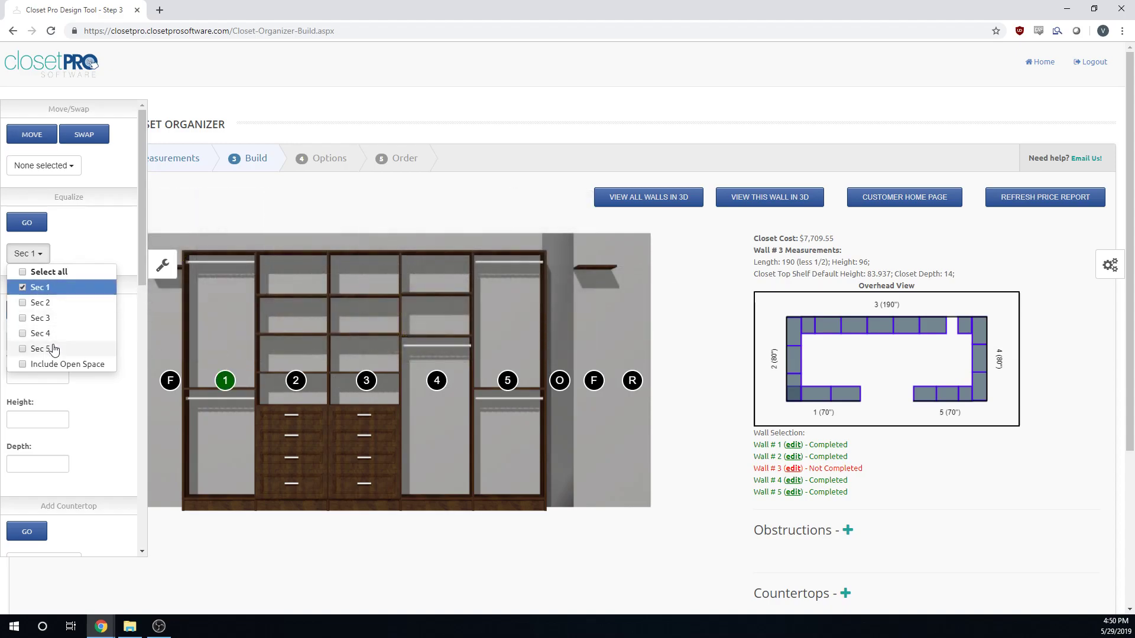
{"action": "left_click", "coordinate": [40, 333]}
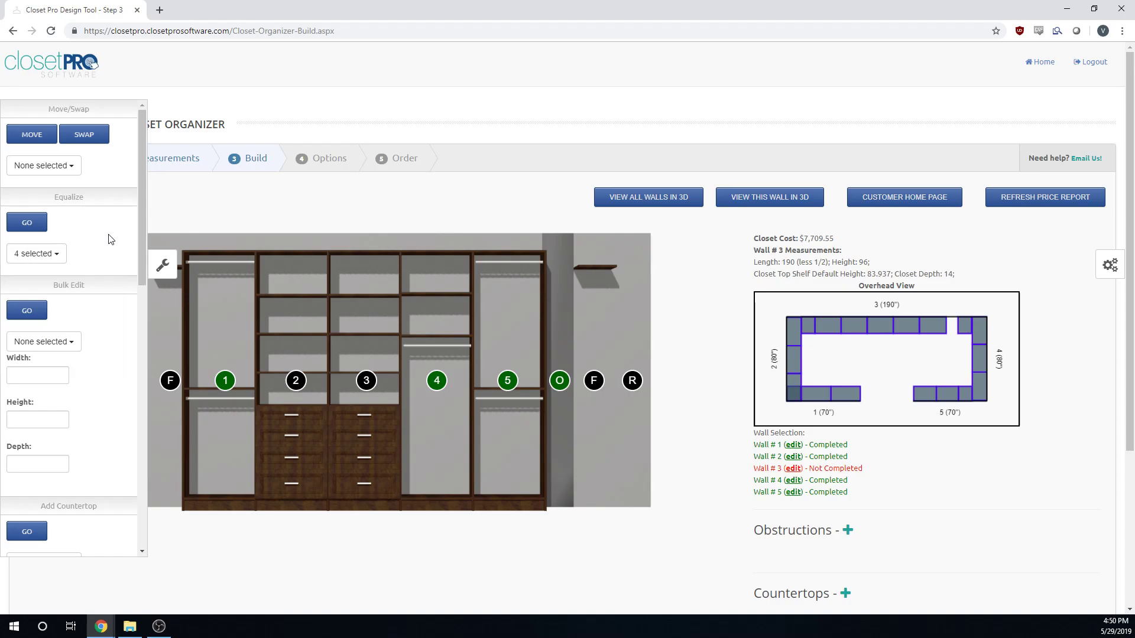
{"action": "left_click", "coordinate": [26, 222]}
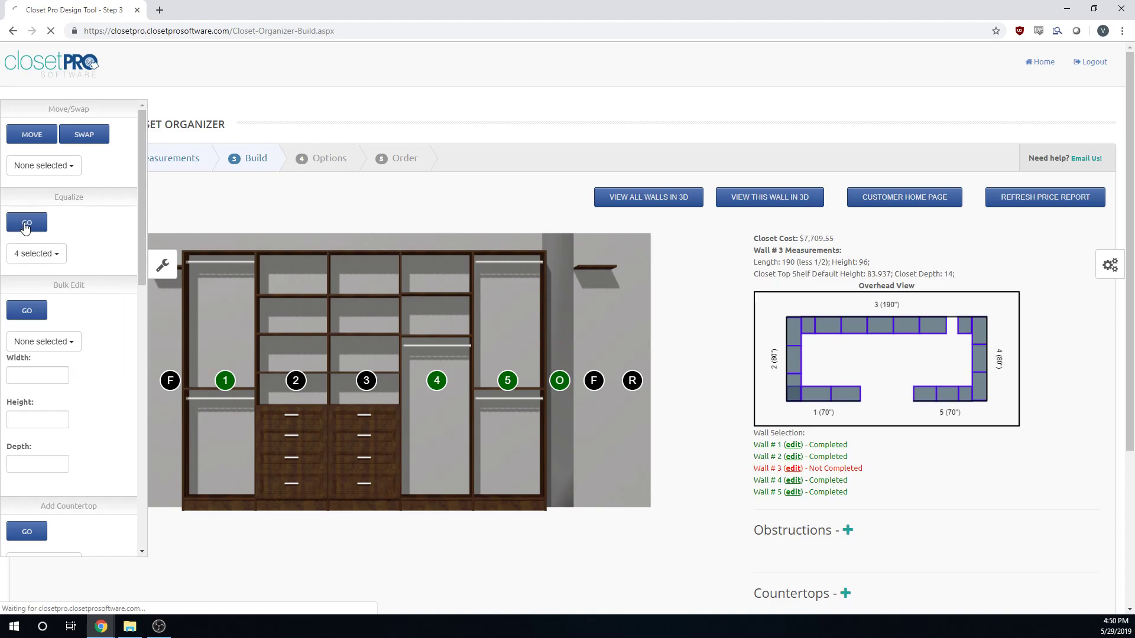
{"action": "left_click", "coordinate": [26, 222]}
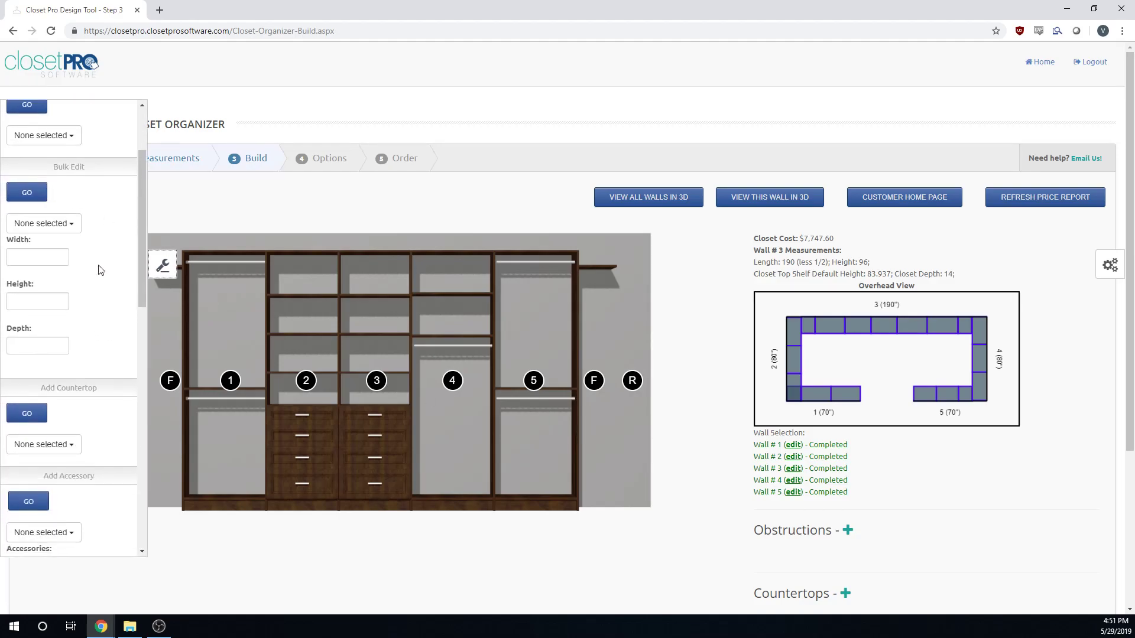
- Swap section 4's hang-bar unit for a low three-drawer base unit from the catalogue
{"action": "left_click", "coordinate": [452, 381]}
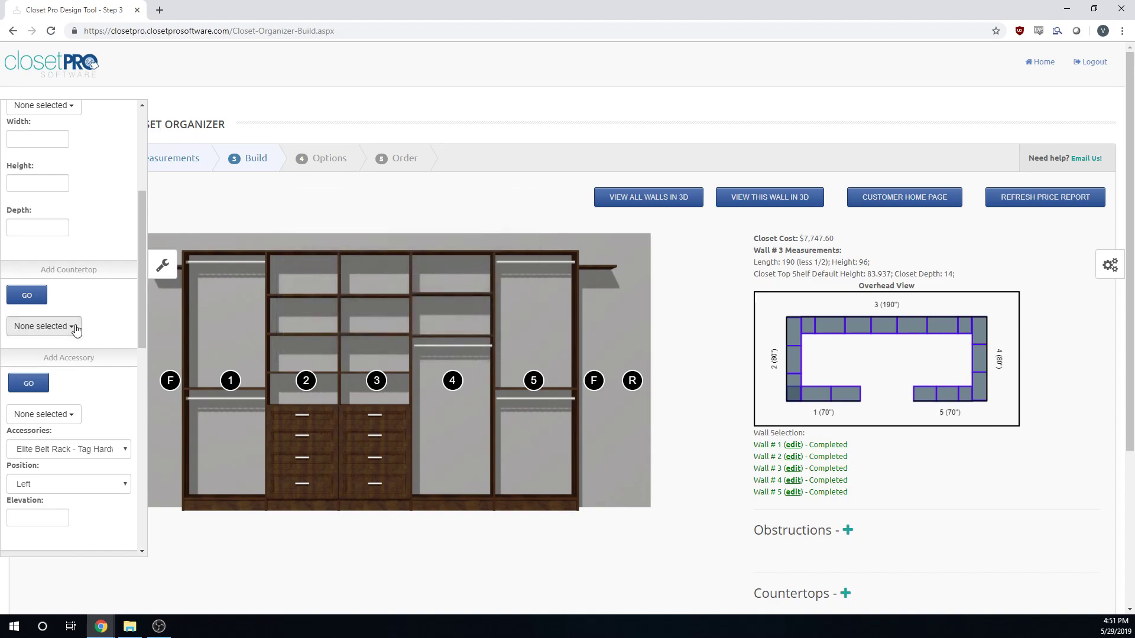
{"action": "left_click", "coordinate": [452, 380]}
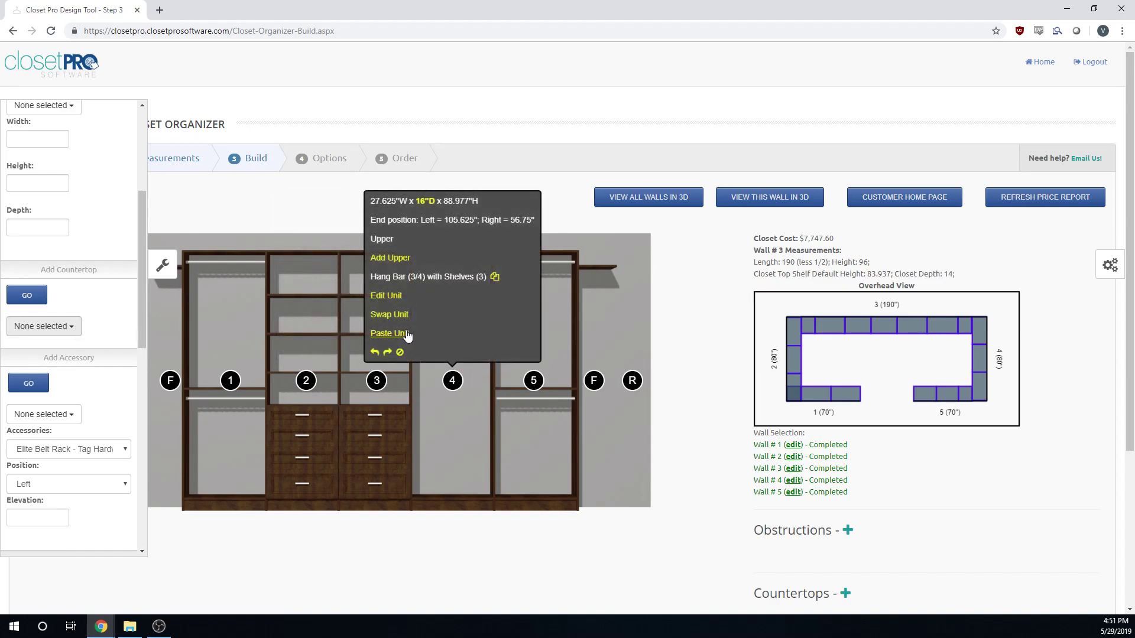
{"action": "left_click", "coordinate": [389, 315]}
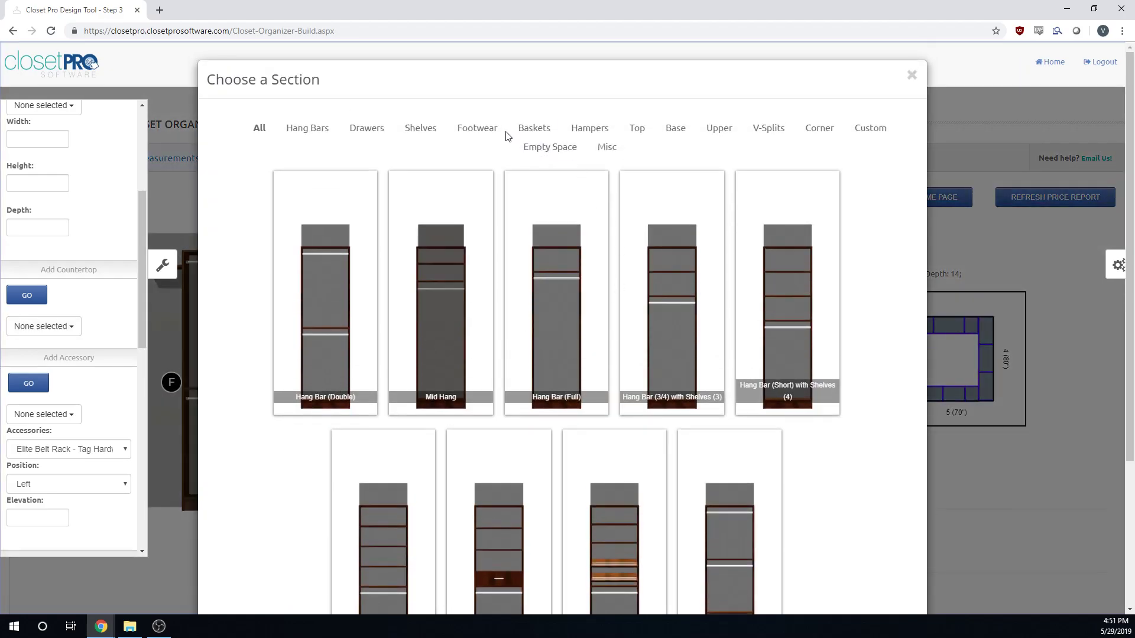
{"action": "left_click", "coordinate": [675, 127]}
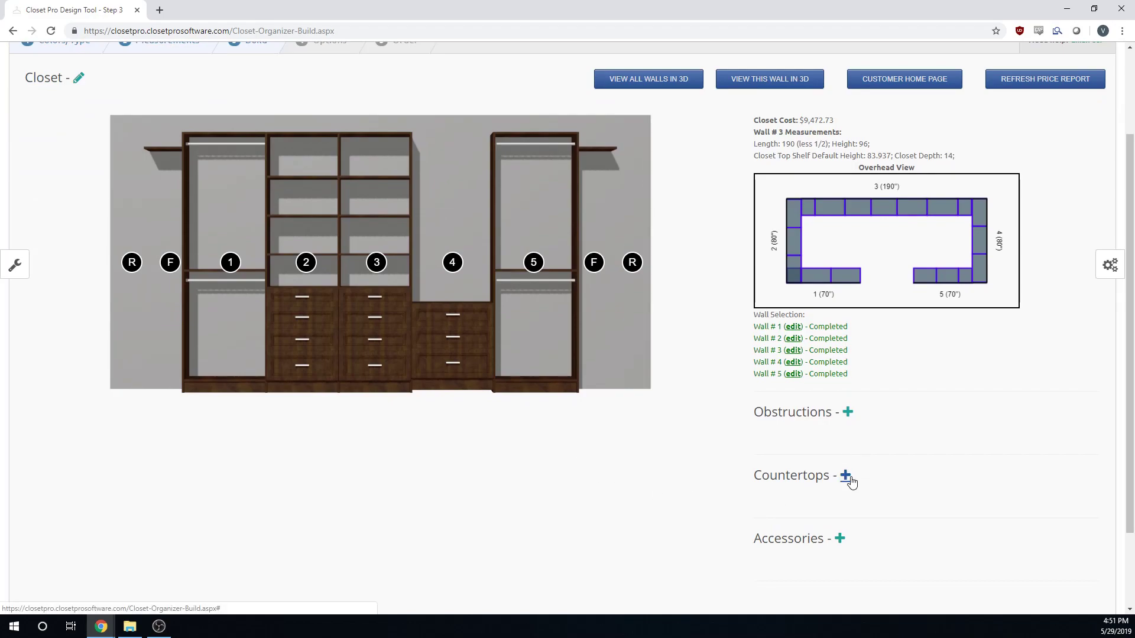
- Add a 27.625-inch countertop onto section 4's drawer unit via Add Countertop
{"action": "left_click", "coordinate": [14, 265]}
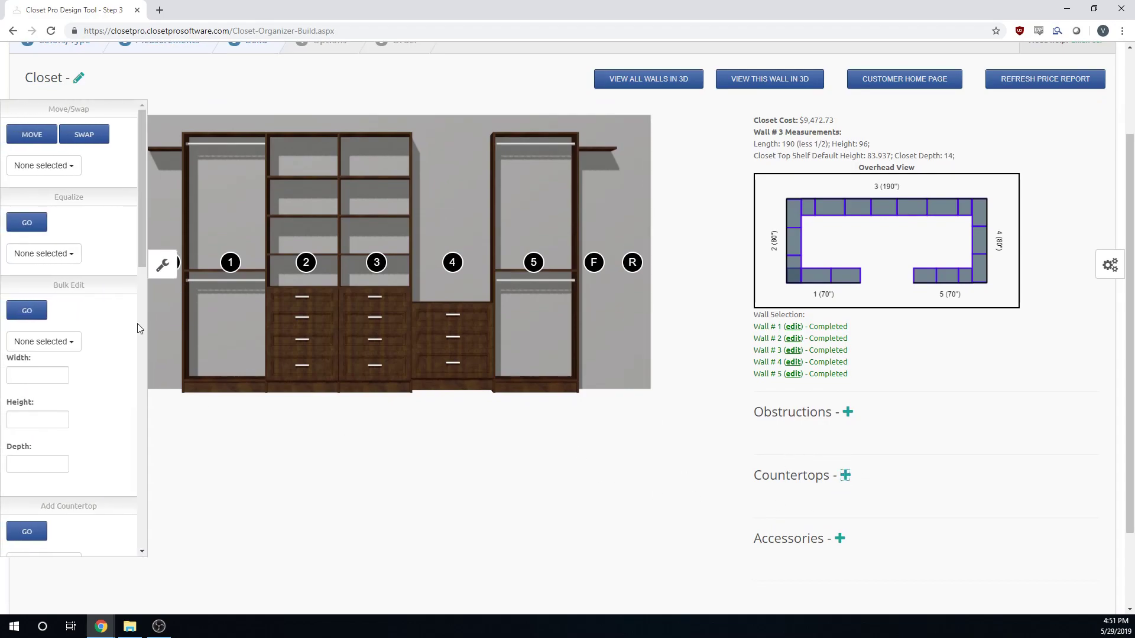
{"action": "scroll", "scroll_direction": "down", "scroll_amount": 3}
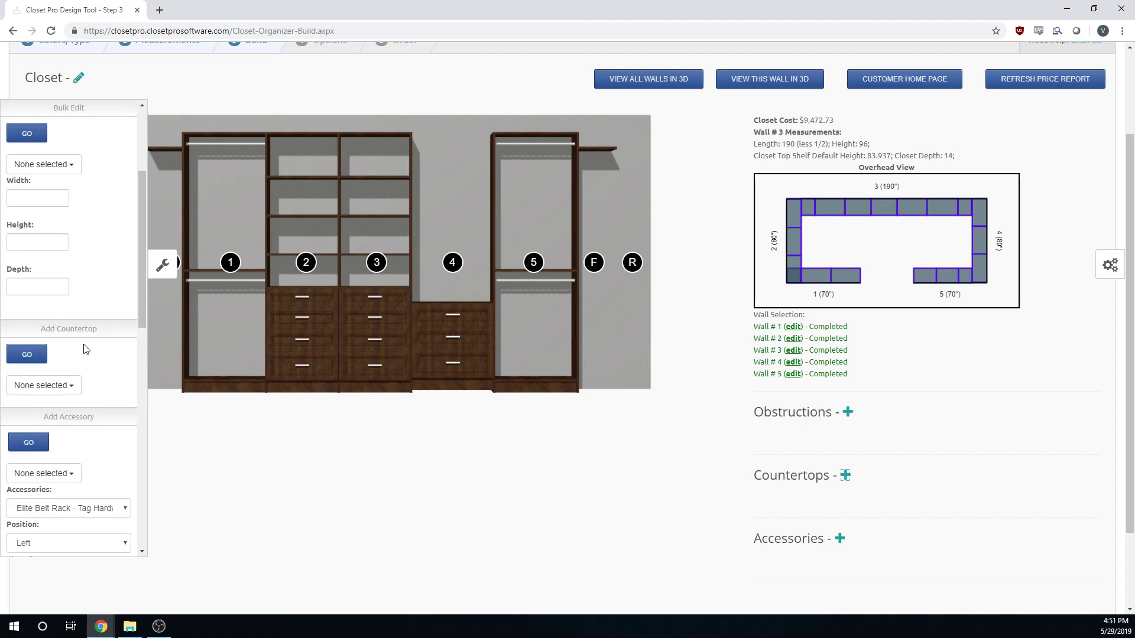
{"action": "left_click", "coordinate": [43, 385]}
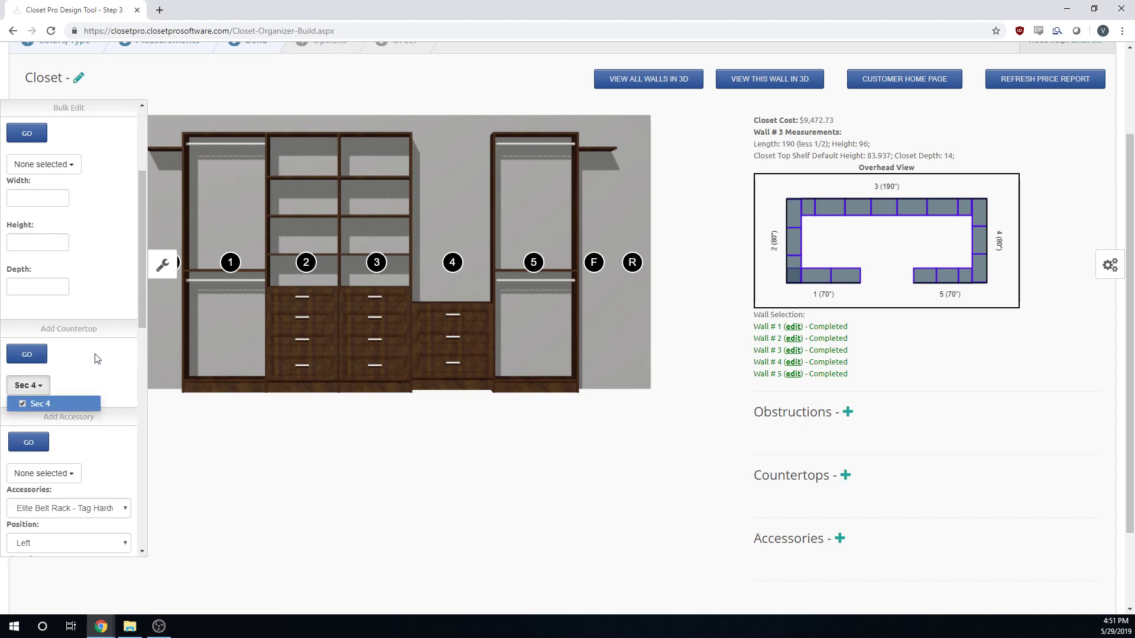
{"action": "left_click", "coordinate": [26, 355]}
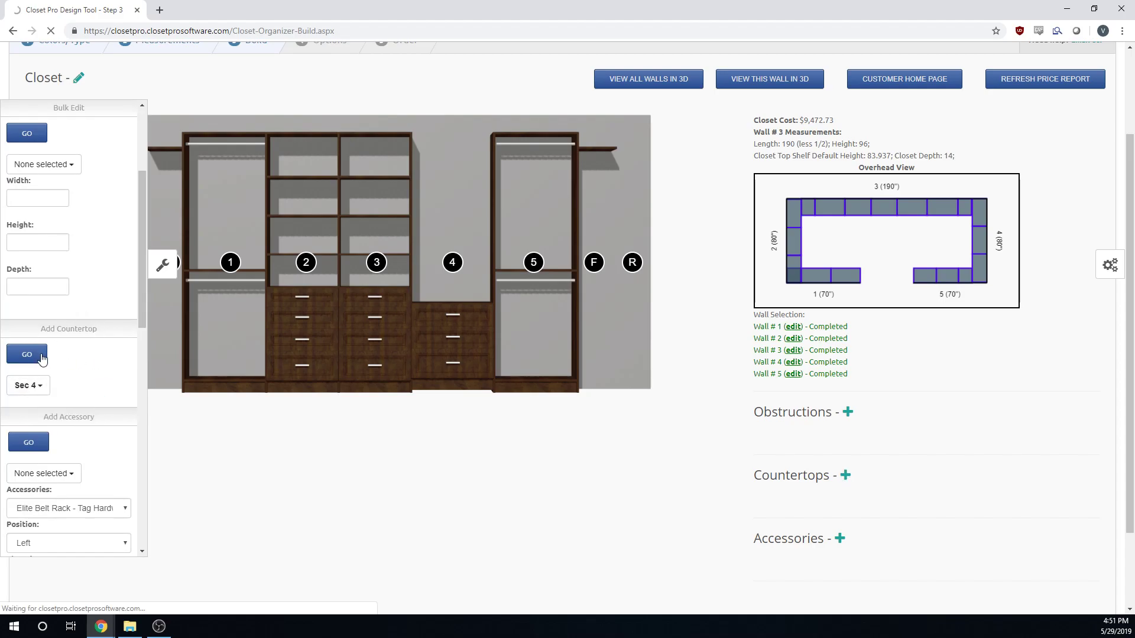
{"action": "left_click", "coordinate": [26, 354]}
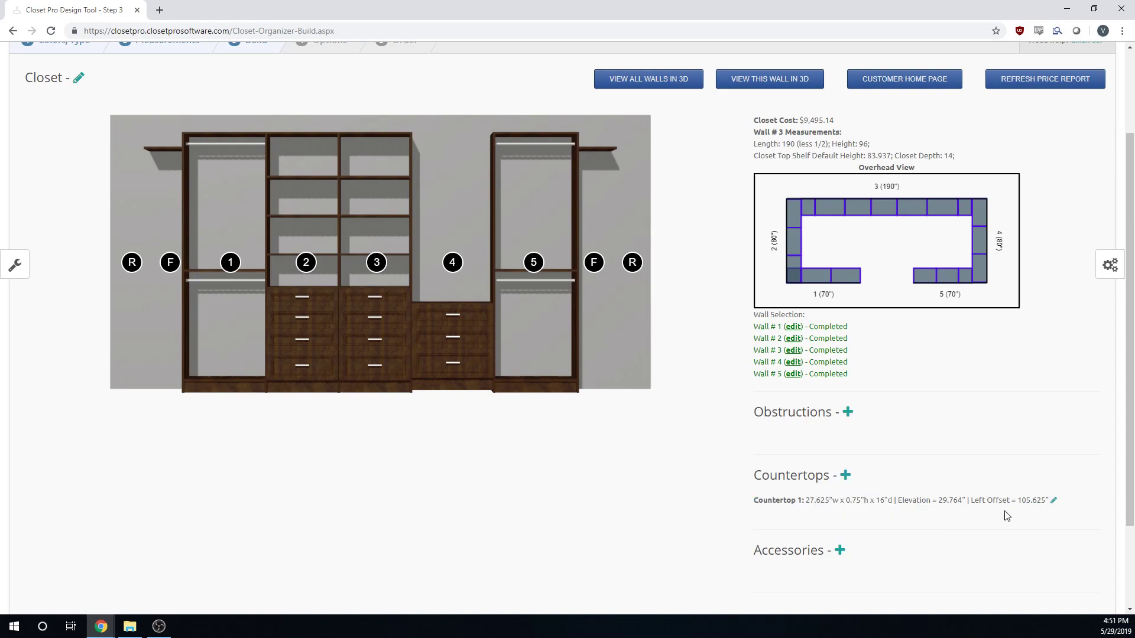
{"action": "mouse_move", "coordinate": [447, 314]}
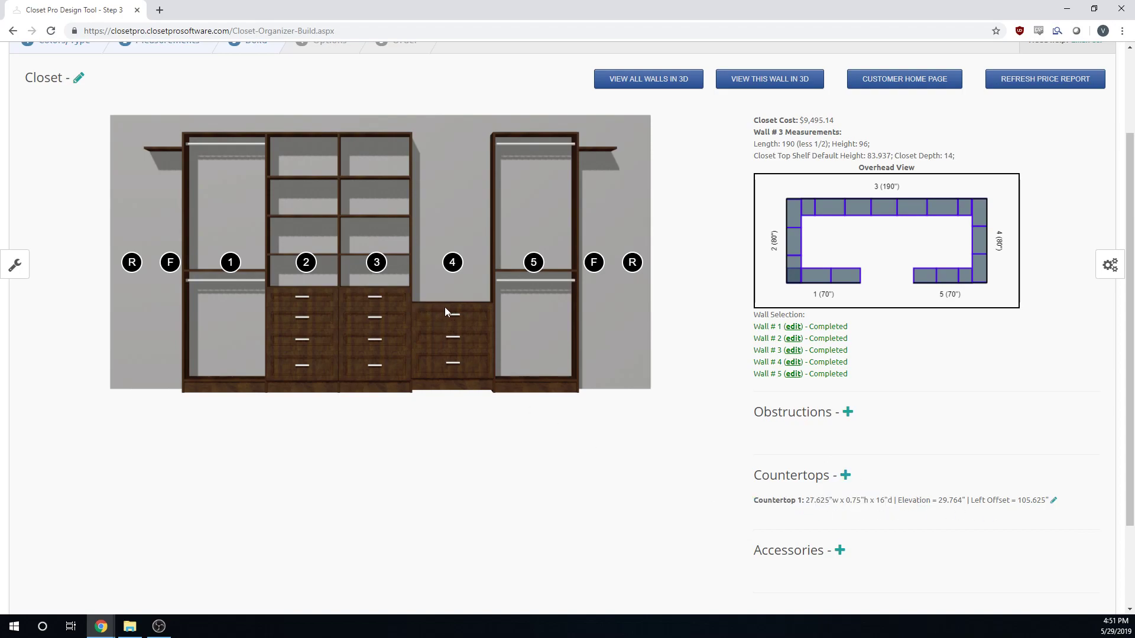
{"action": "mouse_move", "coordinate": [1048, 515]}
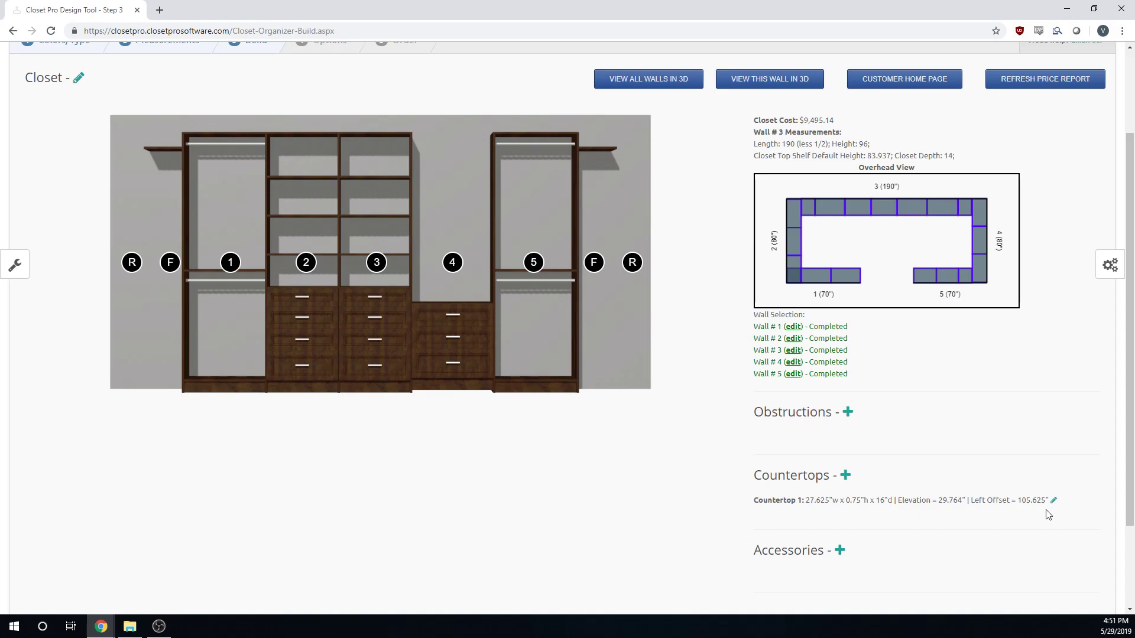
- Set section 4's countertop material to Granite - White and submit the change
{"action": "left_click", "coordinate": [1052, 500]}
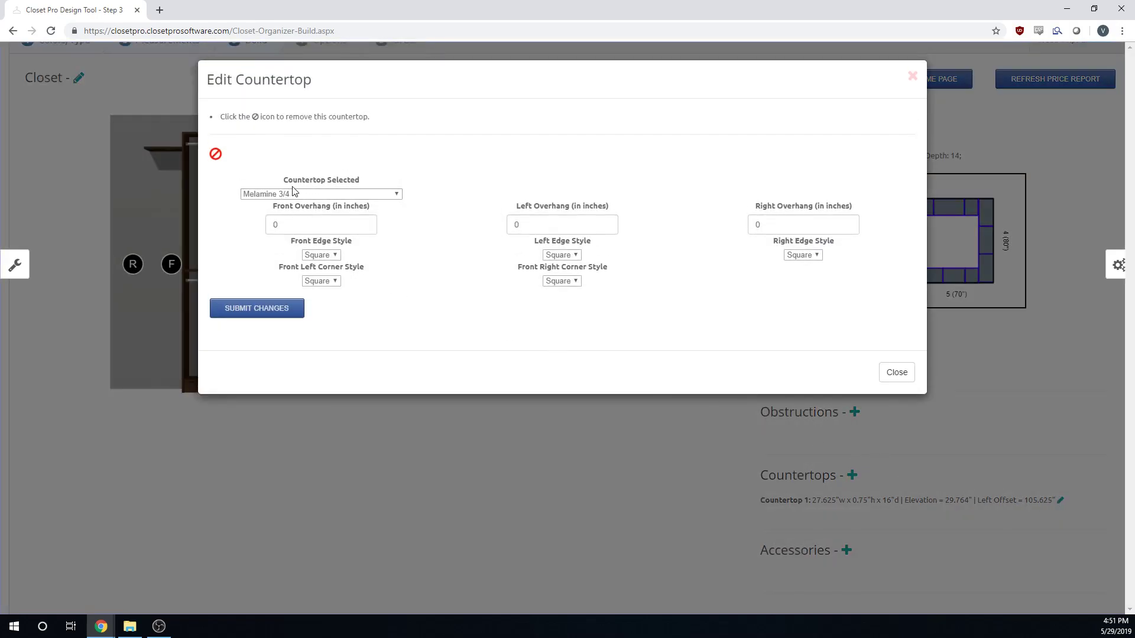
{"action": "left_click", "coordinate": [321, 194]}
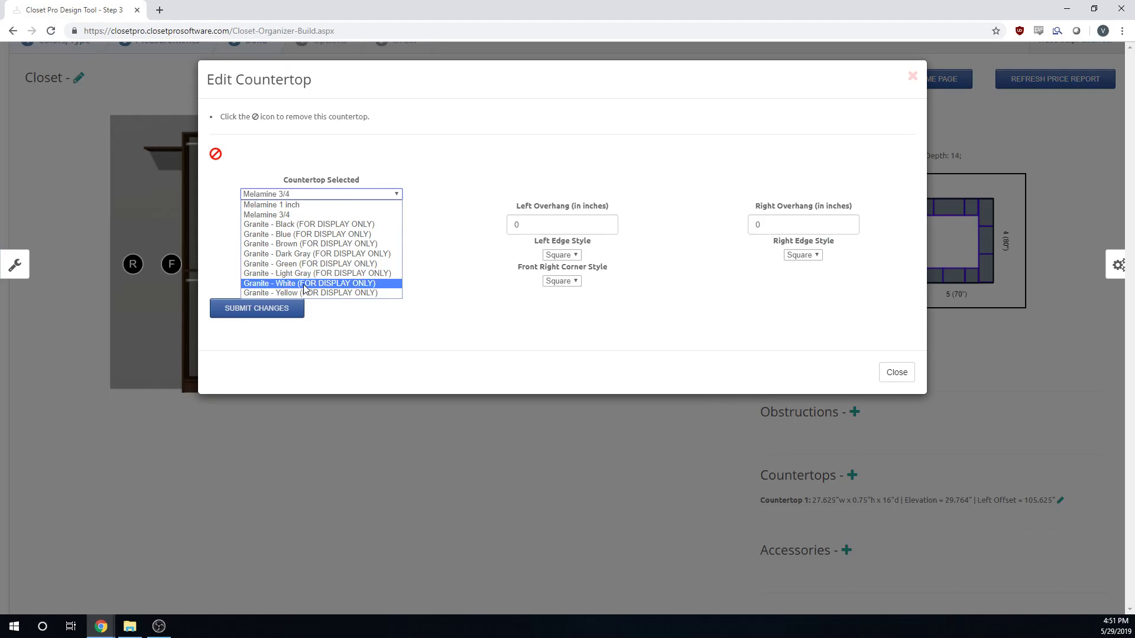
{"action": "left_click", "coordinate": [309, 284]}
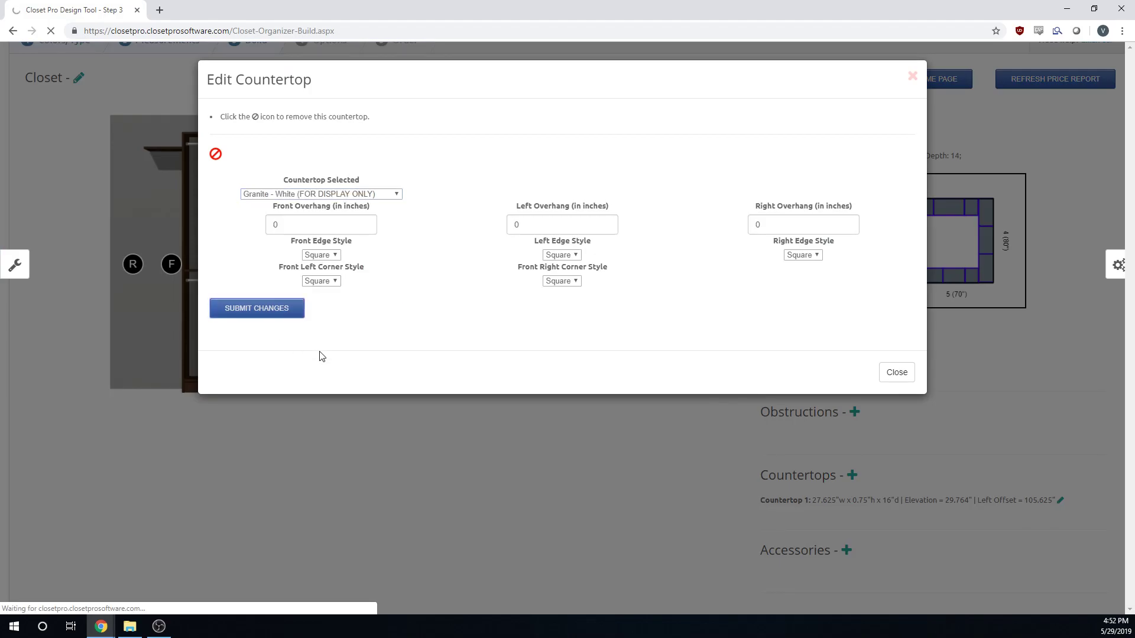
{"action": "left_click", "coordinate": [257, 307]}
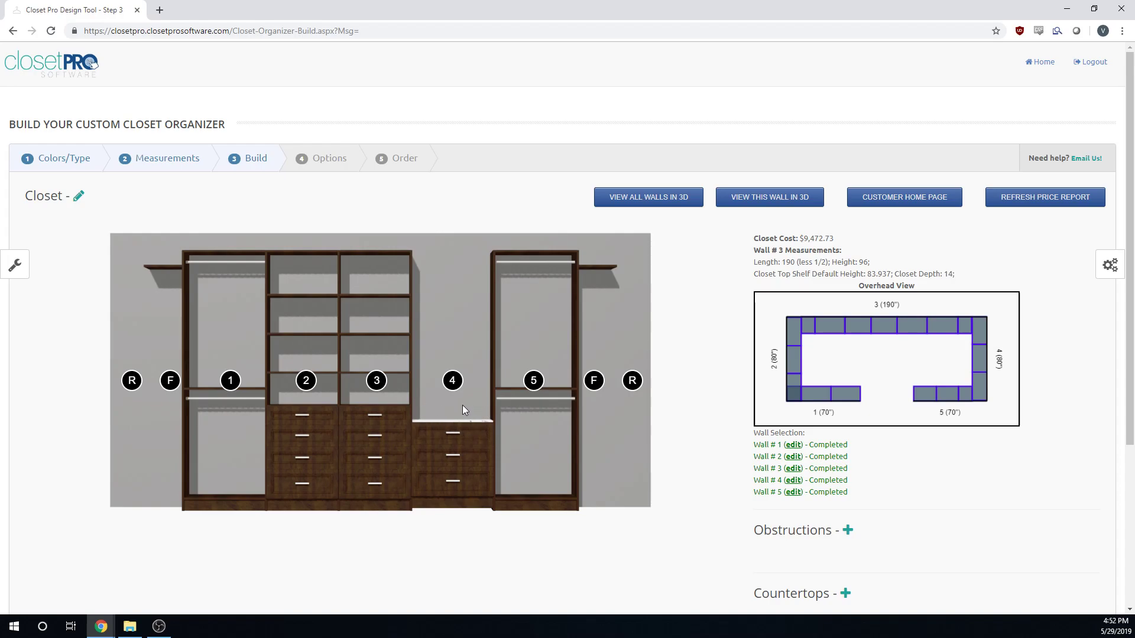
- In Add Accessory choose Elite Belt Rack for the left position, not yet placed
{"action": "scroll", "scroll_direction": "down", "scroll_amount": 3}
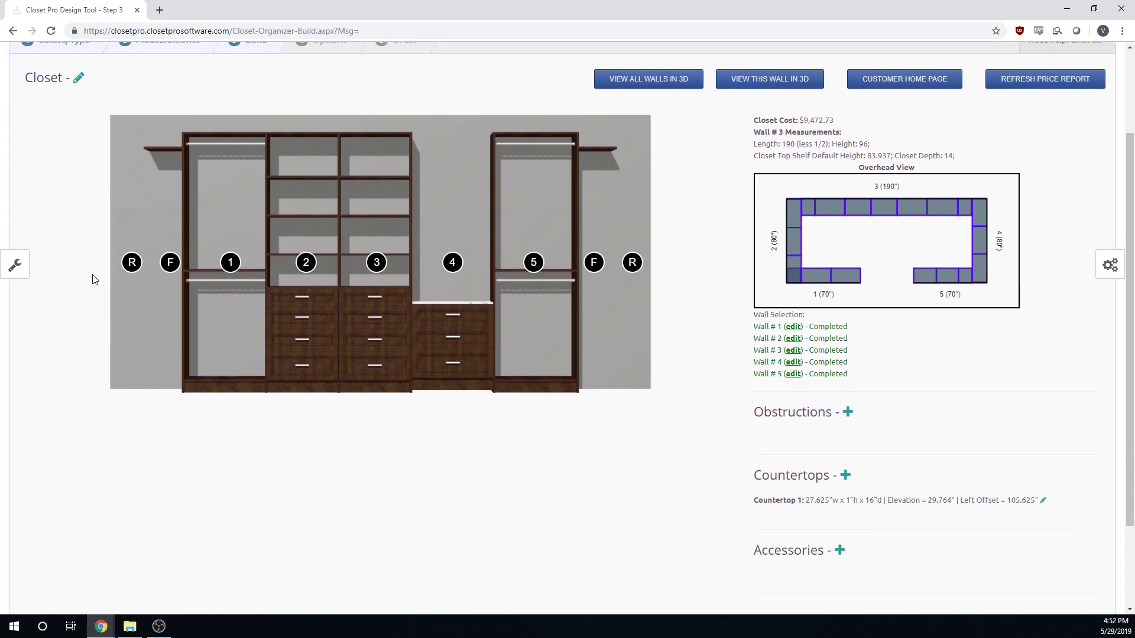
{"action": "left_click", "coordinate": [14, 265]}
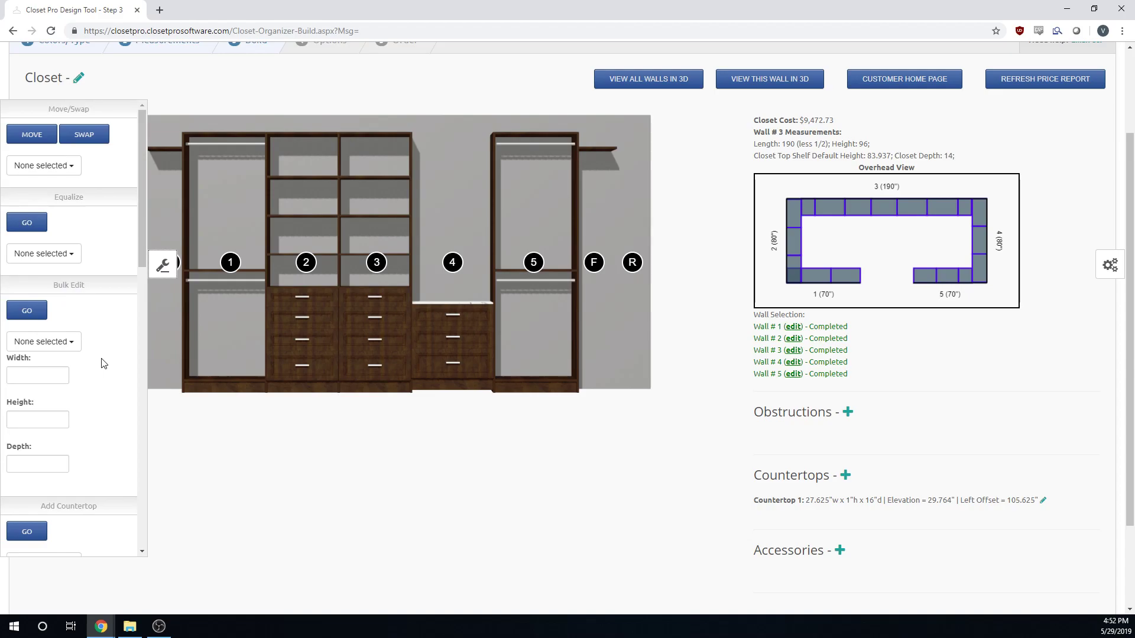
{"action": "scroll", "scroll_direction": "down", "scroll_amount": 3}
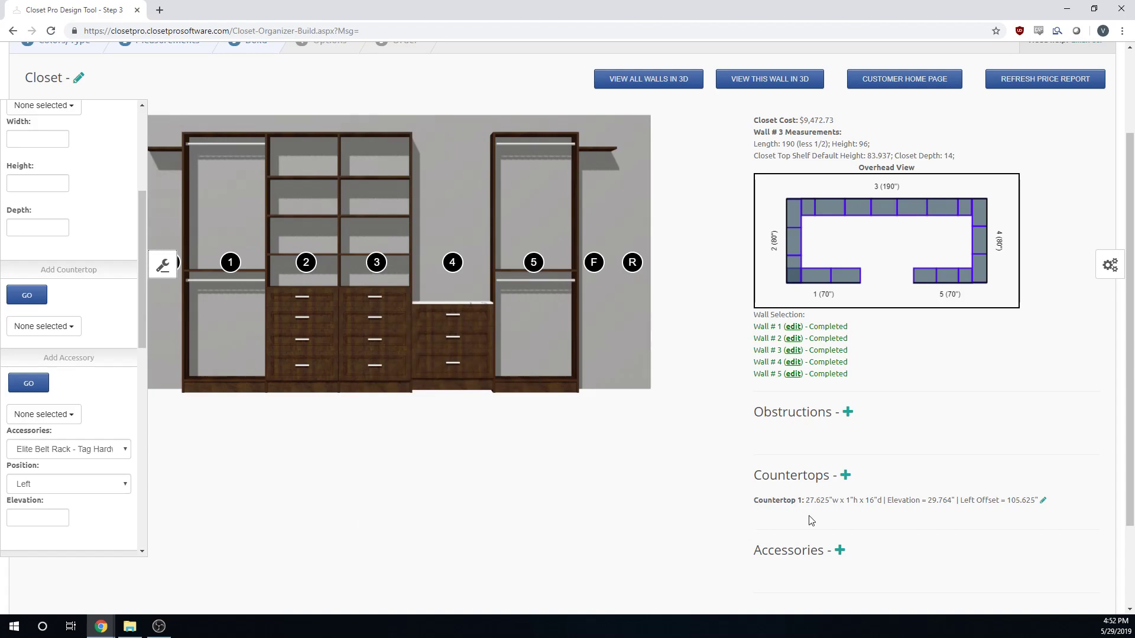
{"action": "scroll", "scroll_direction": "down", "scroll_amount": 3}
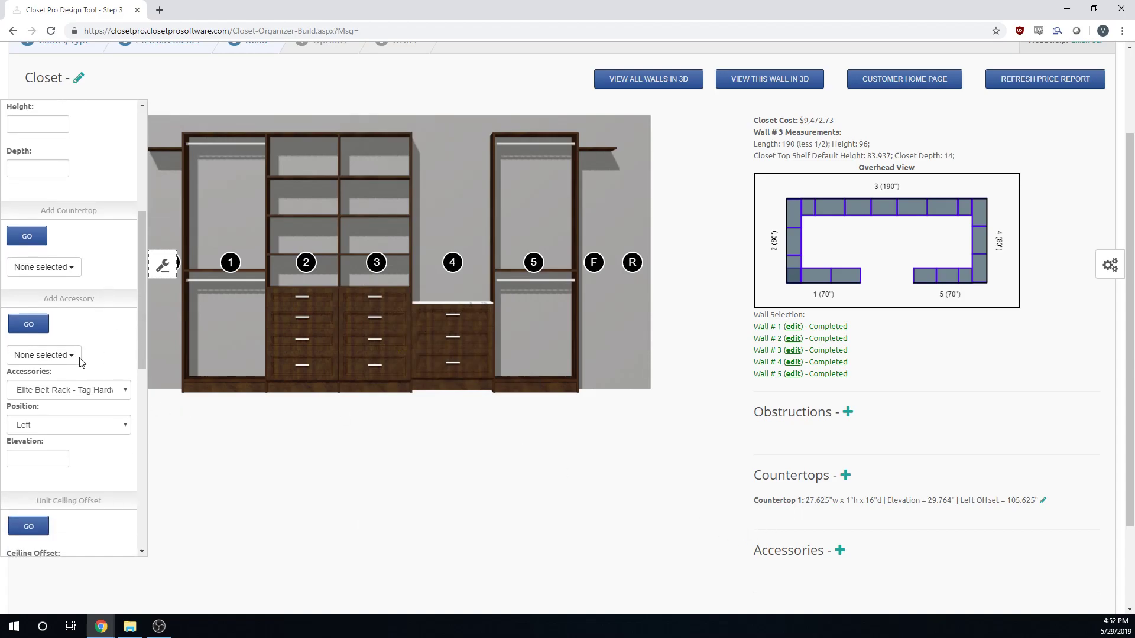
{"action": "left_click", "coordinate": [69, 390]}
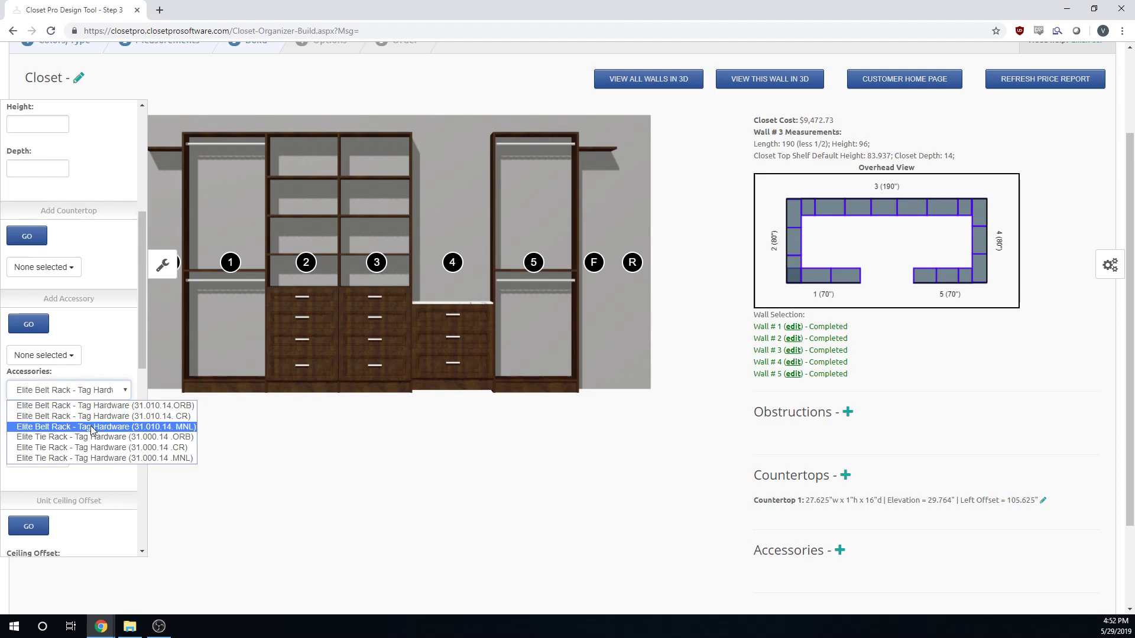
{"action": "mouse_move", "coordinate": [81, 428]}
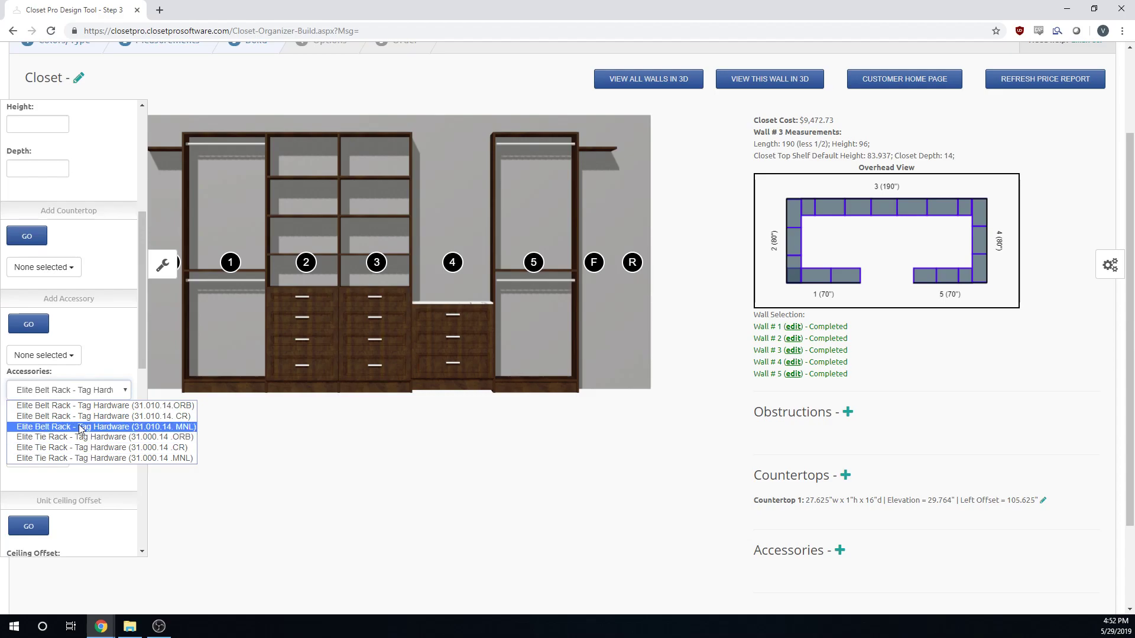
{"action": "left_click", "coordinate": [106, 427]}
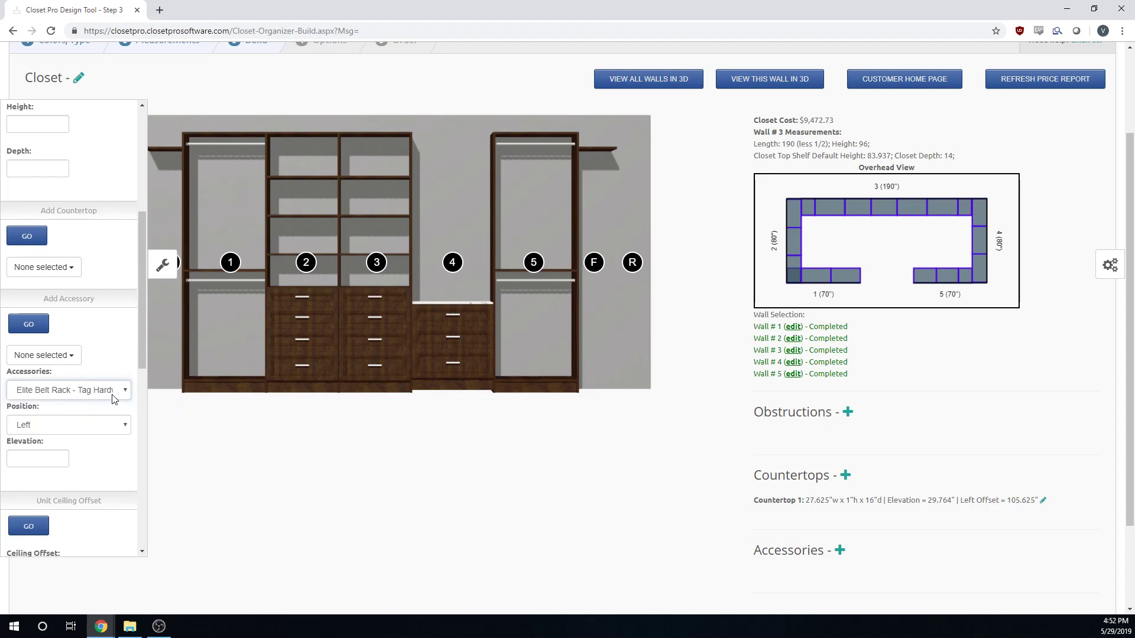
{"action": "left_click", "coordinate": [44, 355]}
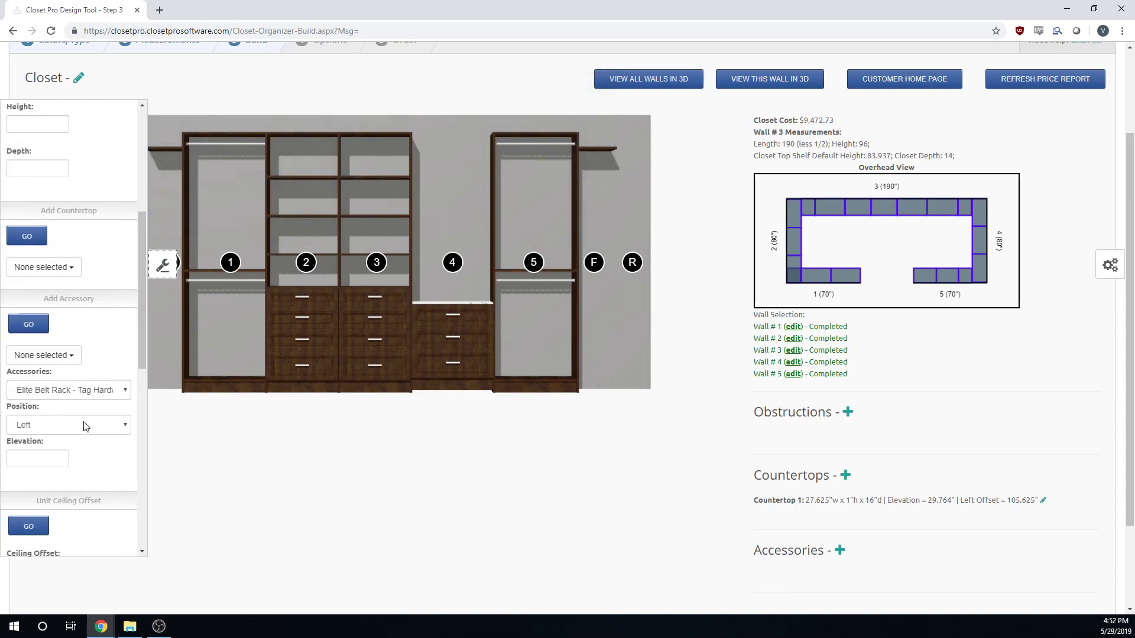
- Place the Elite Belt Rack on section 1's left side at elevation 64 and view all walls in 3D
{"action": "left_click", "coordinate": [43, 354]}
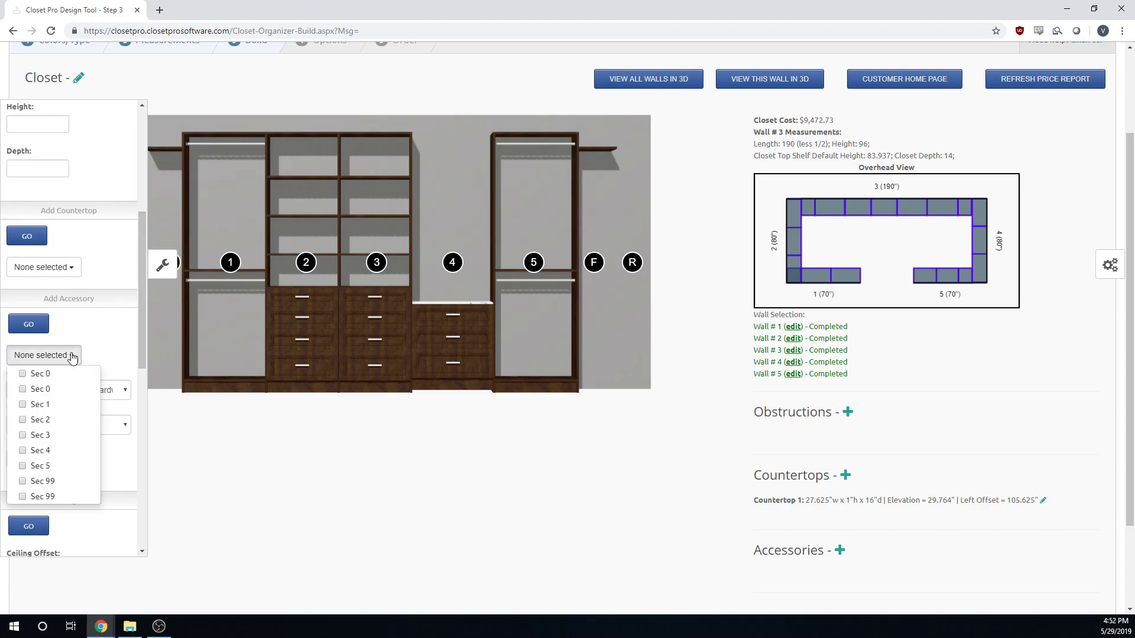
{"action": "mouse_move", "coordinate": [60, 406]}
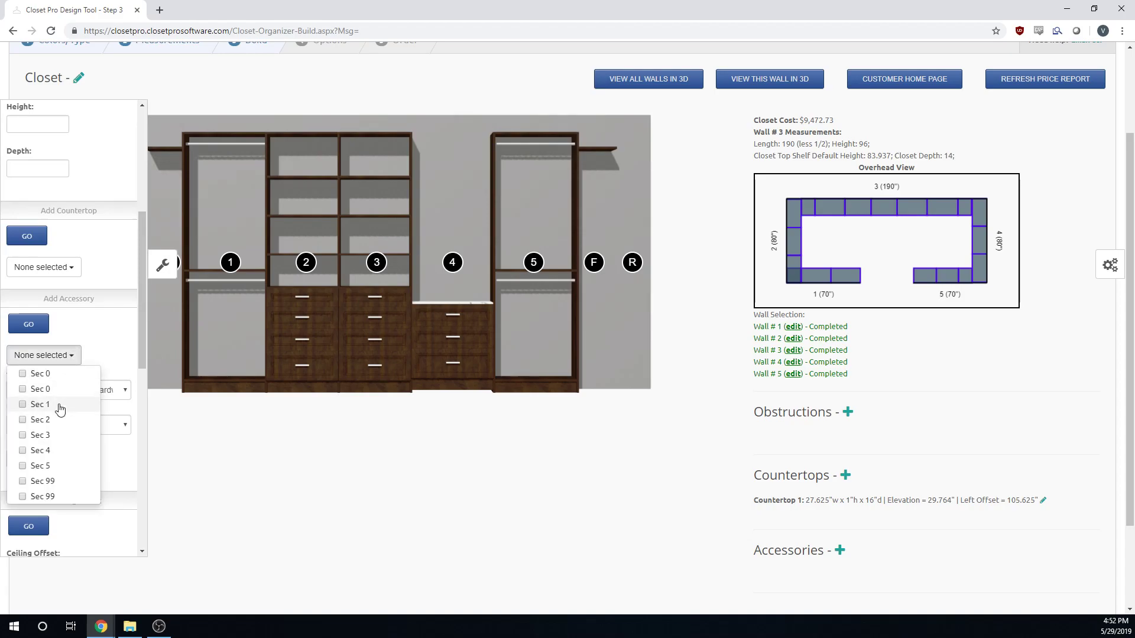
{"action": "left_click", "coordinate": [40, 404]}
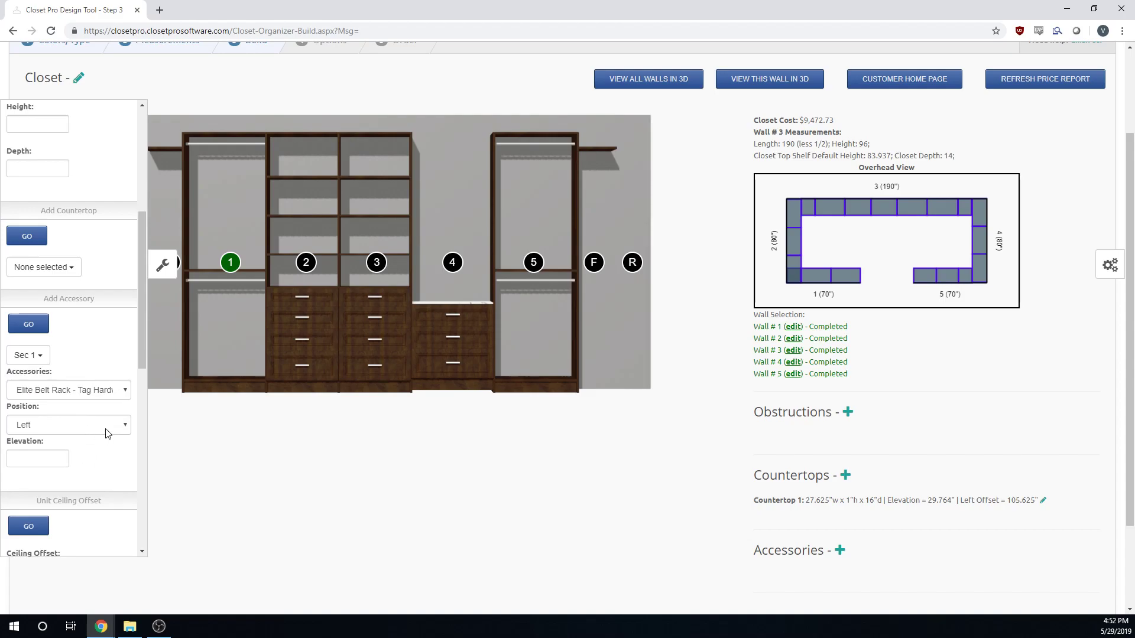
{"action": "left_click", "coordinate": [229, 261]}
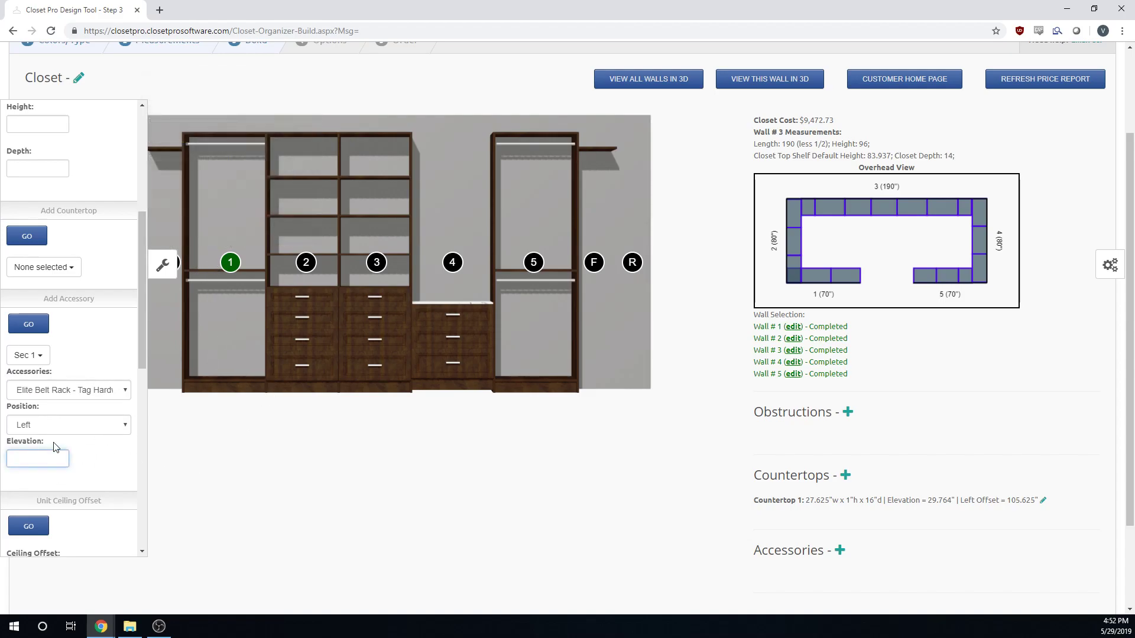
{"action": "type", "text": "64"}
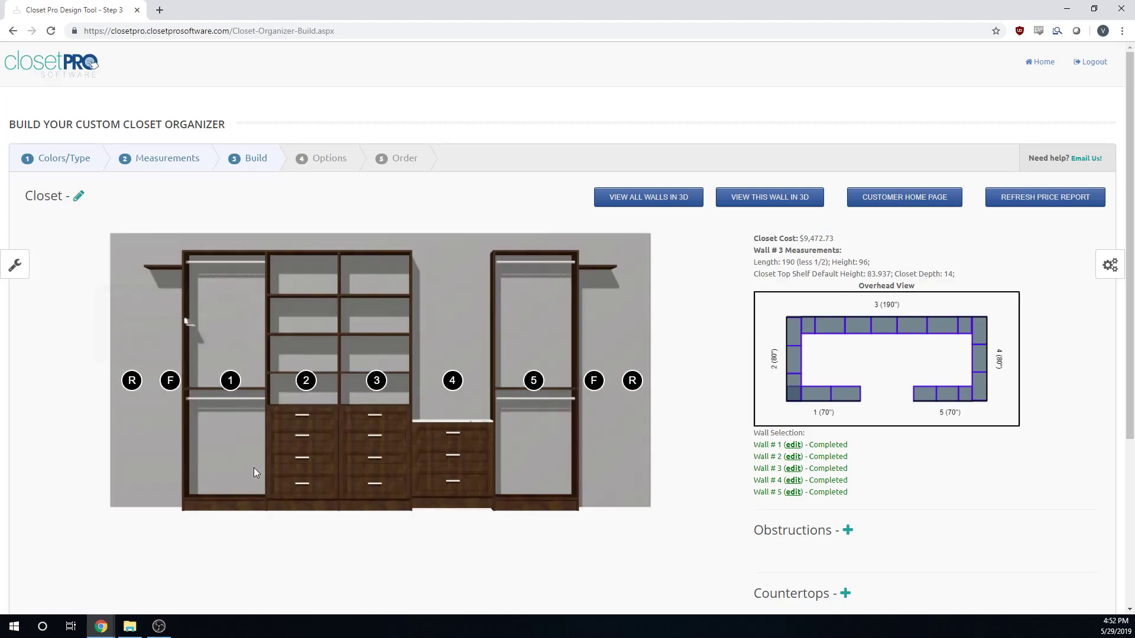
{"action": "mouse_move", "coordinate": [189, 447]}
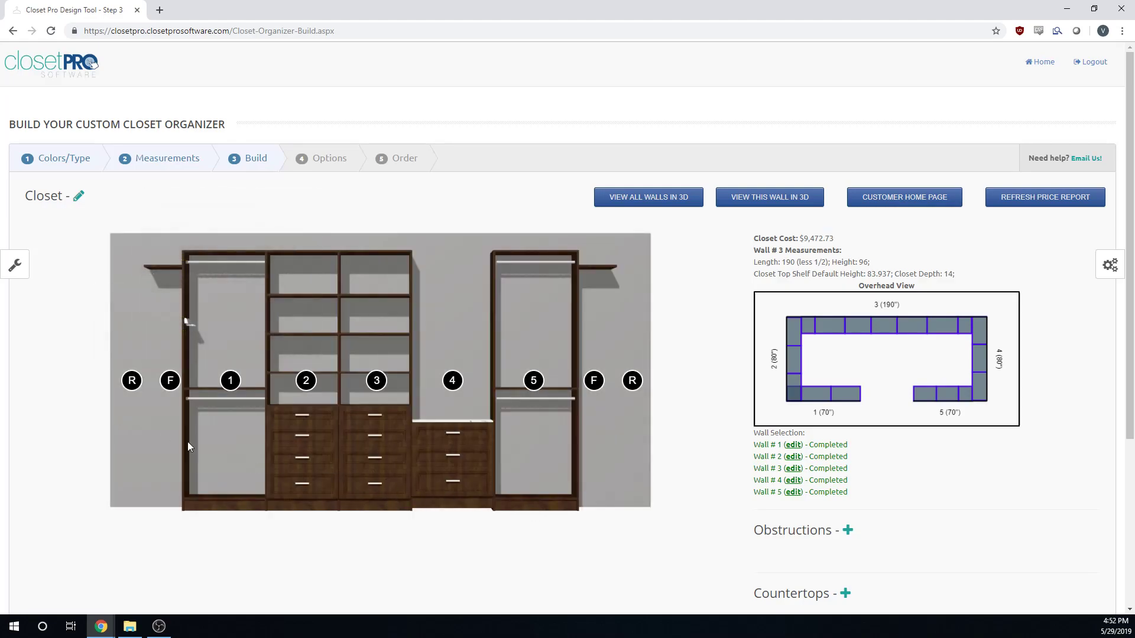
{"action": "left_click", "coordinate": [14, 264]}
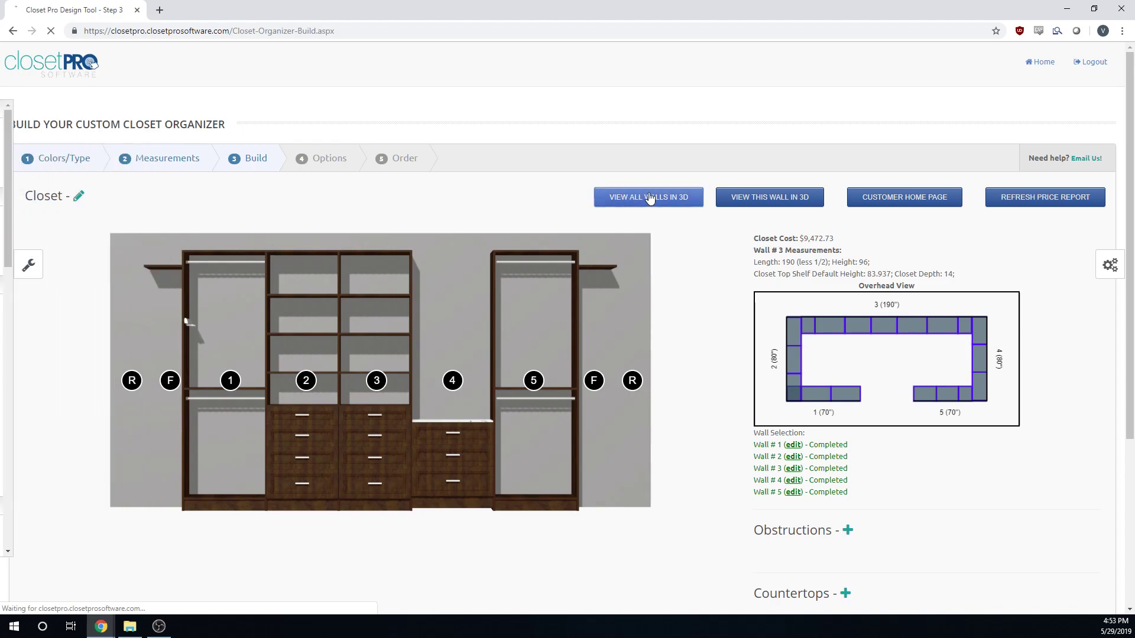
{"action": "left_click", "coordinate": [647, 196]}
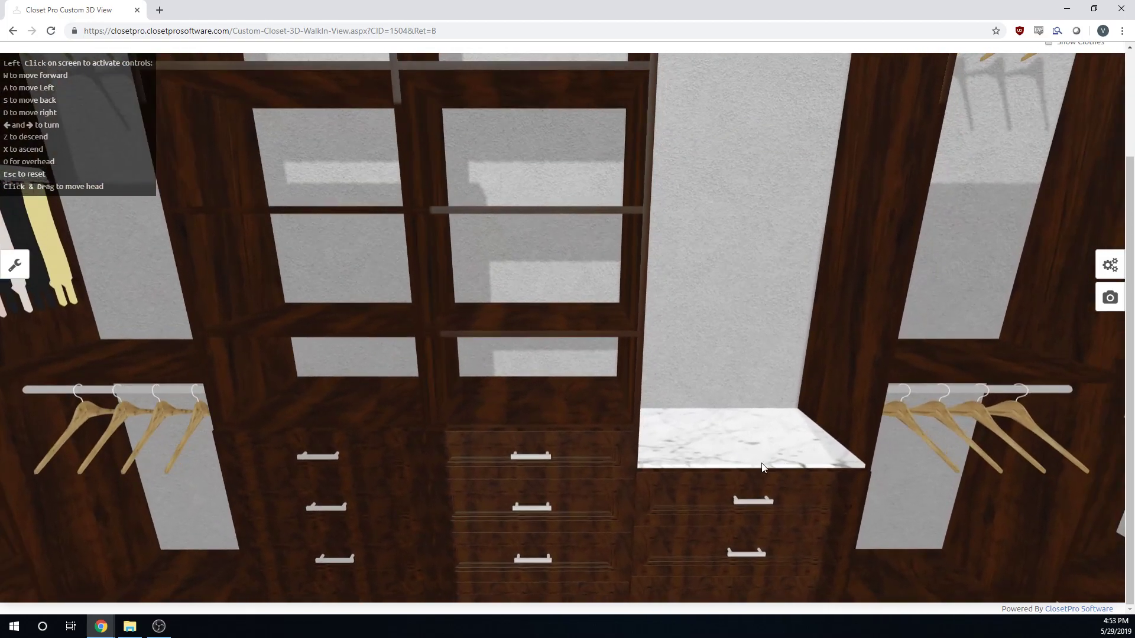
{"action": "left_click", "coordinate": [1073, 138]}
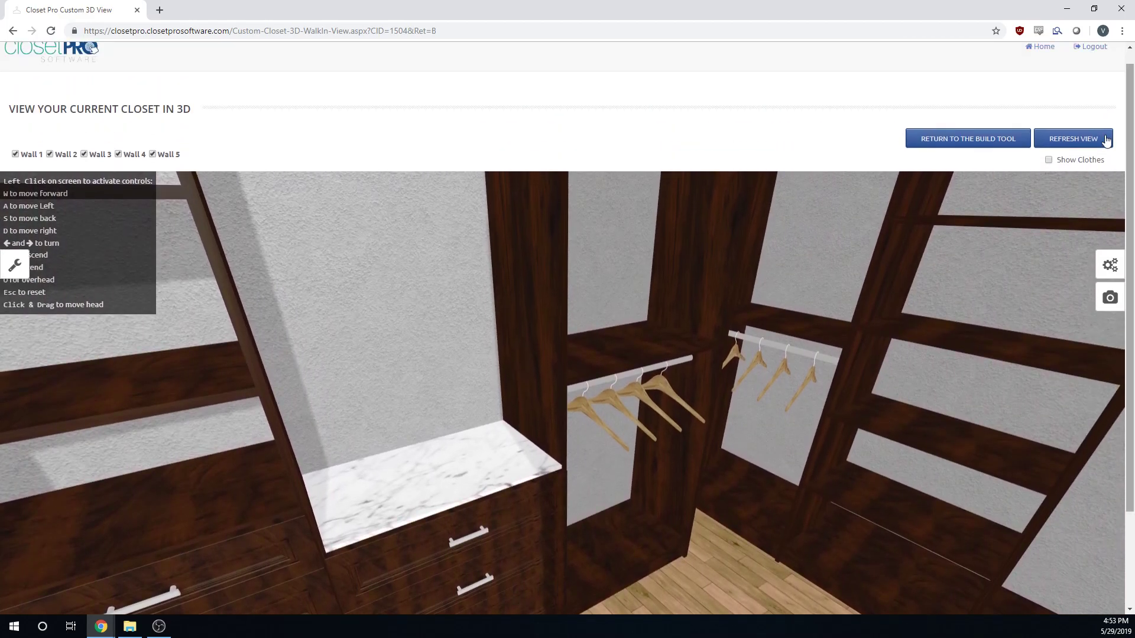
{"action": "left_click", "coordinate": [967, 138]}
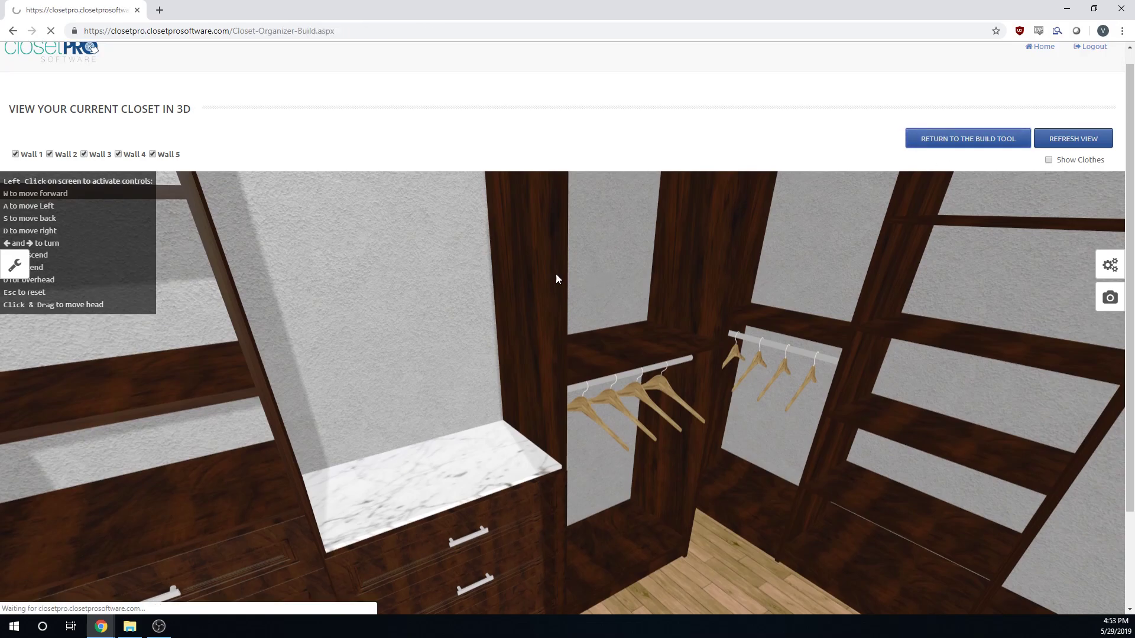
{"action": "left_click", "coordinate": [967, 138]}
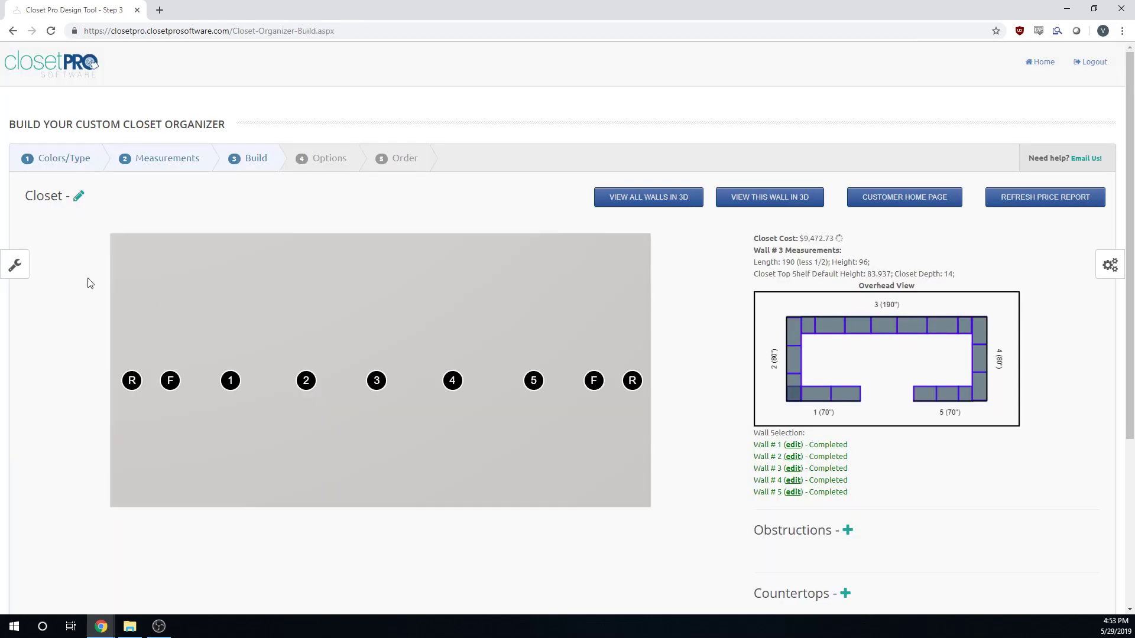
- In Wall Heights set the left point height to 84 so the ceiling slopes up to 96
{"action": "left_click", "coordinate": [14, 265]}
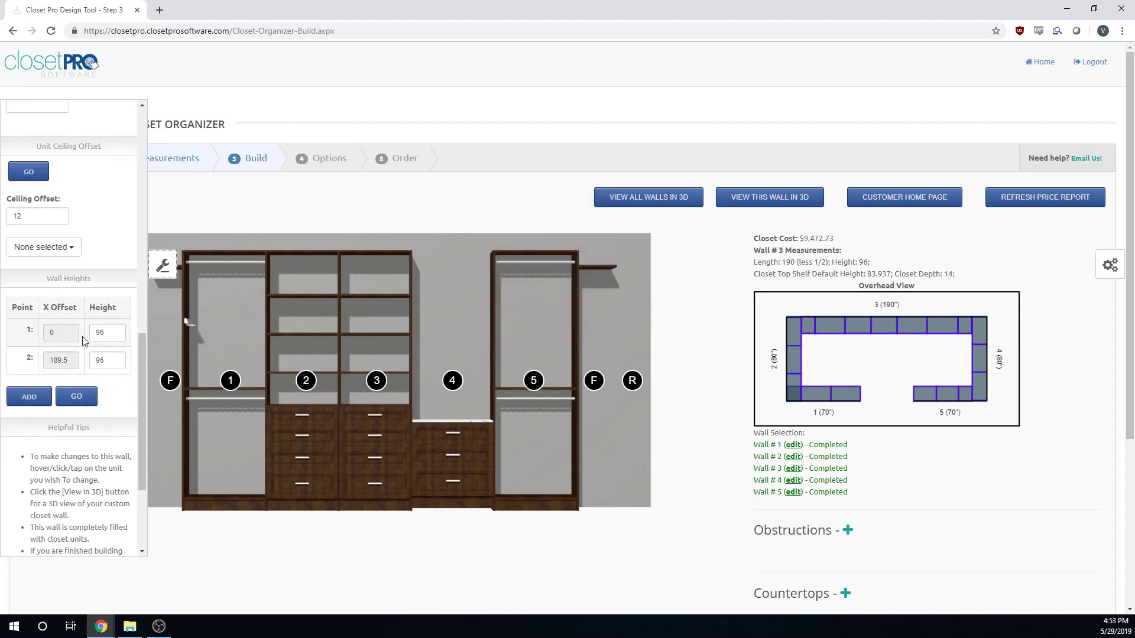
{"action": "type", "text": "84"}
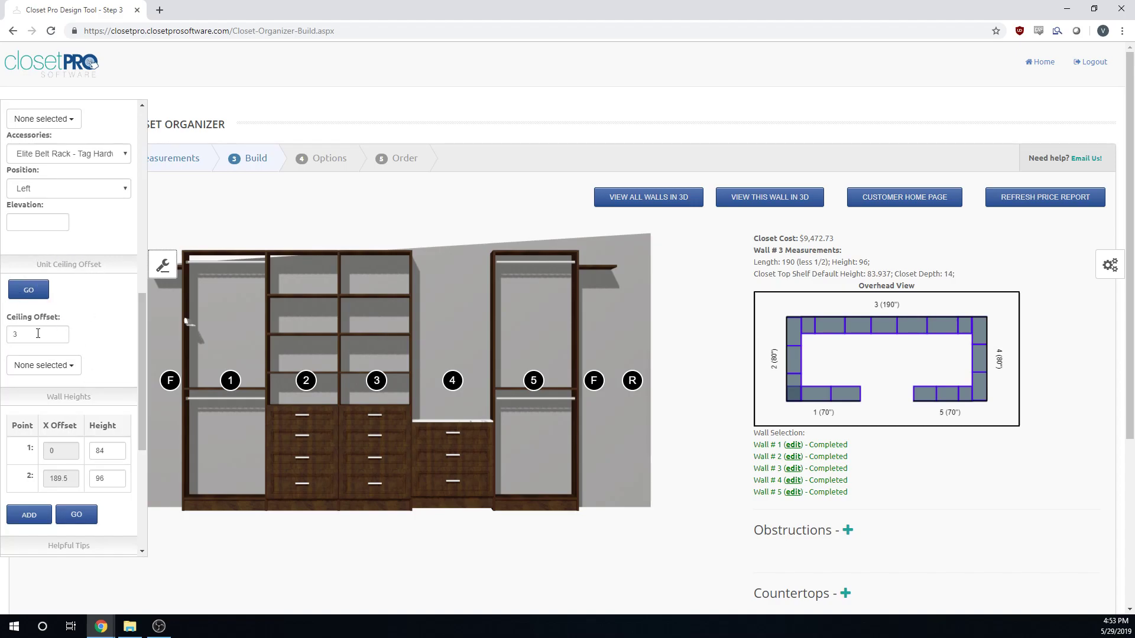
- Apply a 3-inch ceiling offset to all sections so unit tops step with the slope
{"action": "left_click", "coordinate": [37, 333]}
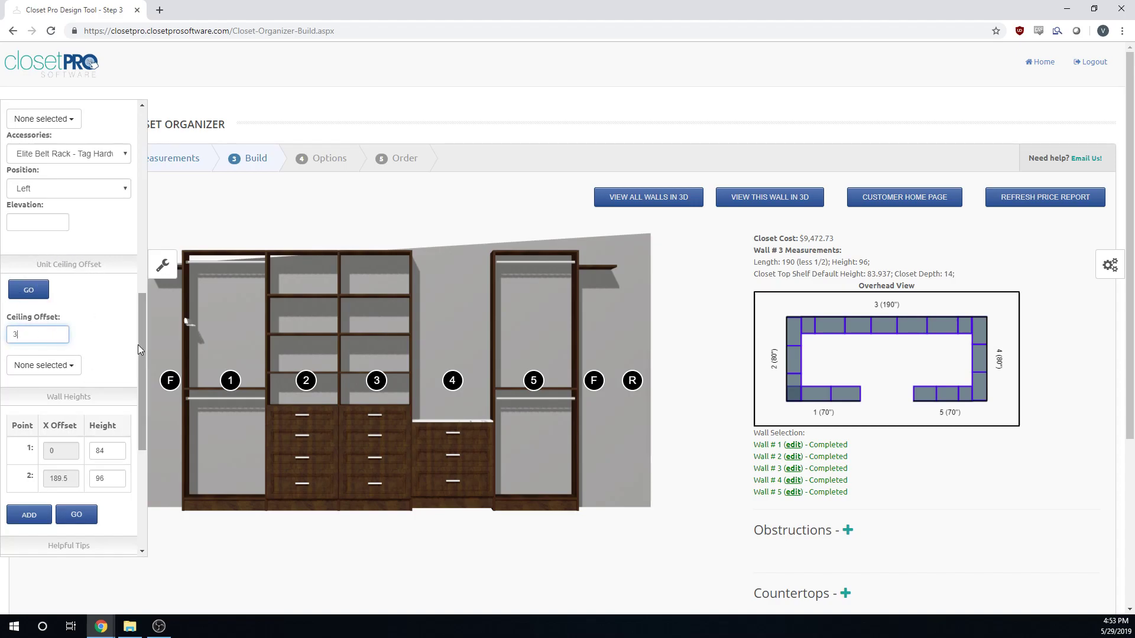
{"action": "left_click", "coordinate": [44, 365]}
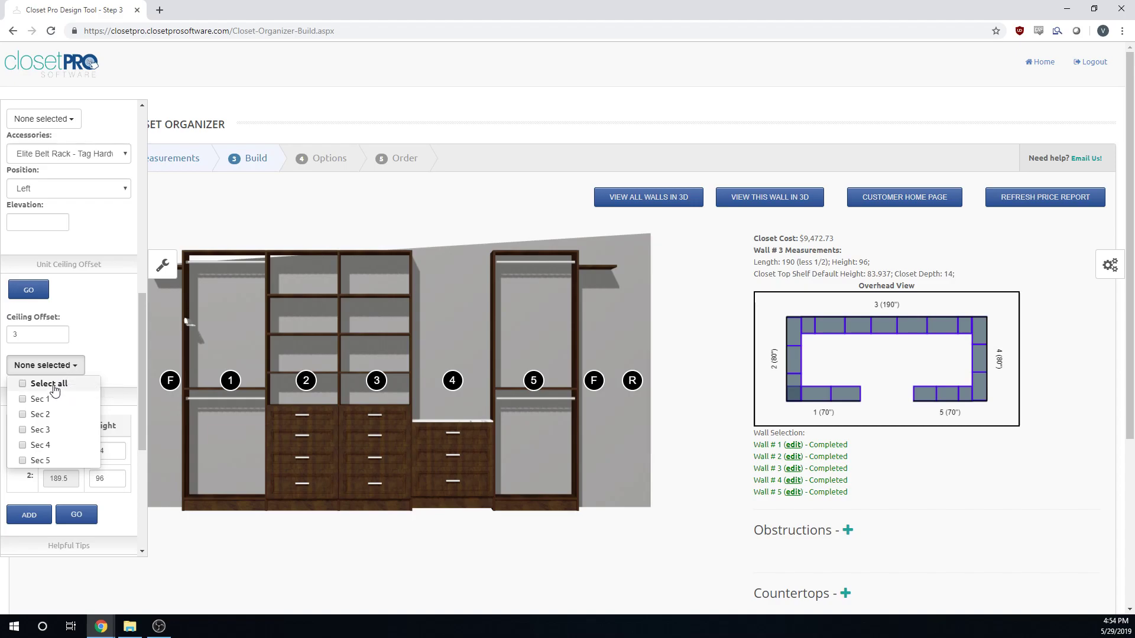
{"action": "left_click", "coordinate": [23, 383]}
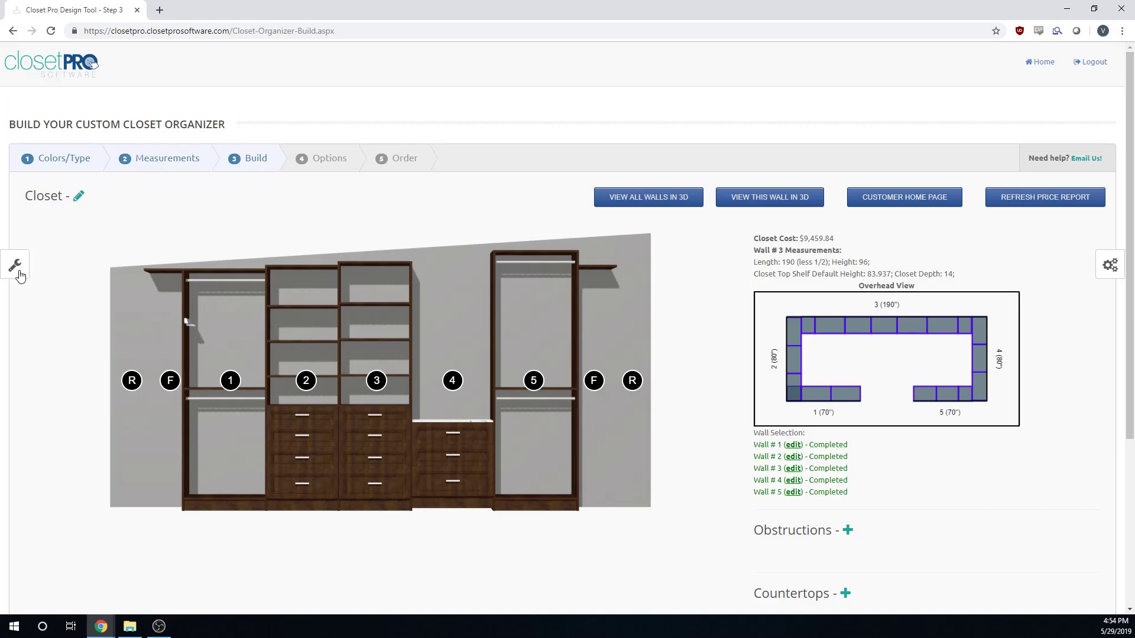
{"action": "left_click", "coordinate": [14, 265]}
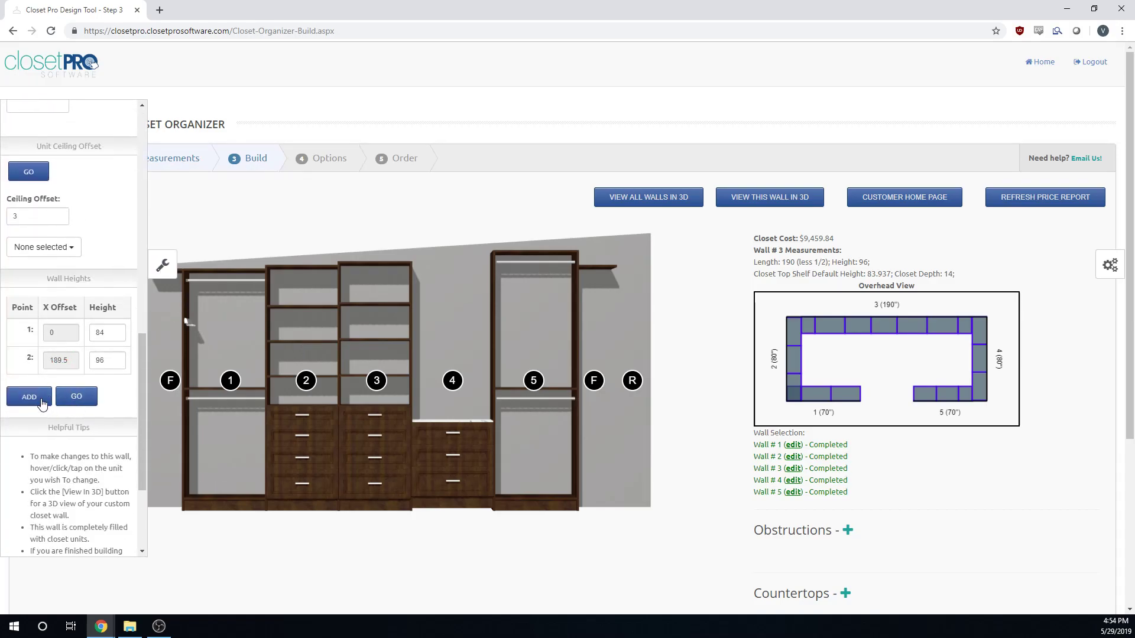
- Add a wall-height point at X 95, height 120, with both ends at 84, forming a peak
{"action": "left_click", "coordinate": [29, 398]}
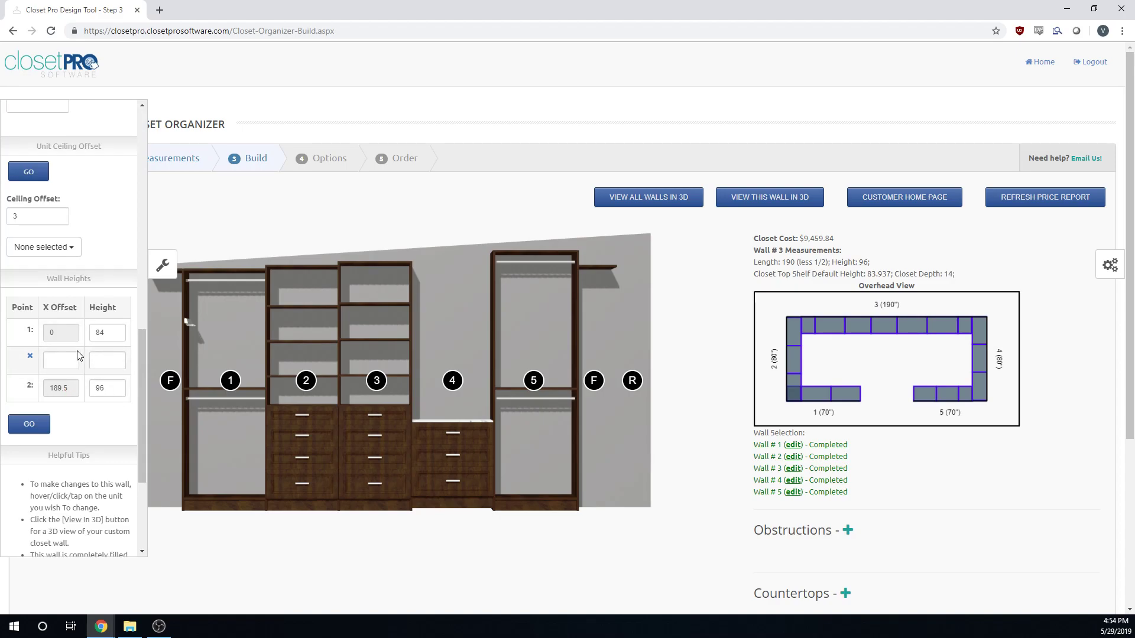
{"action": "left_click", "coordinate": [61, 359]}
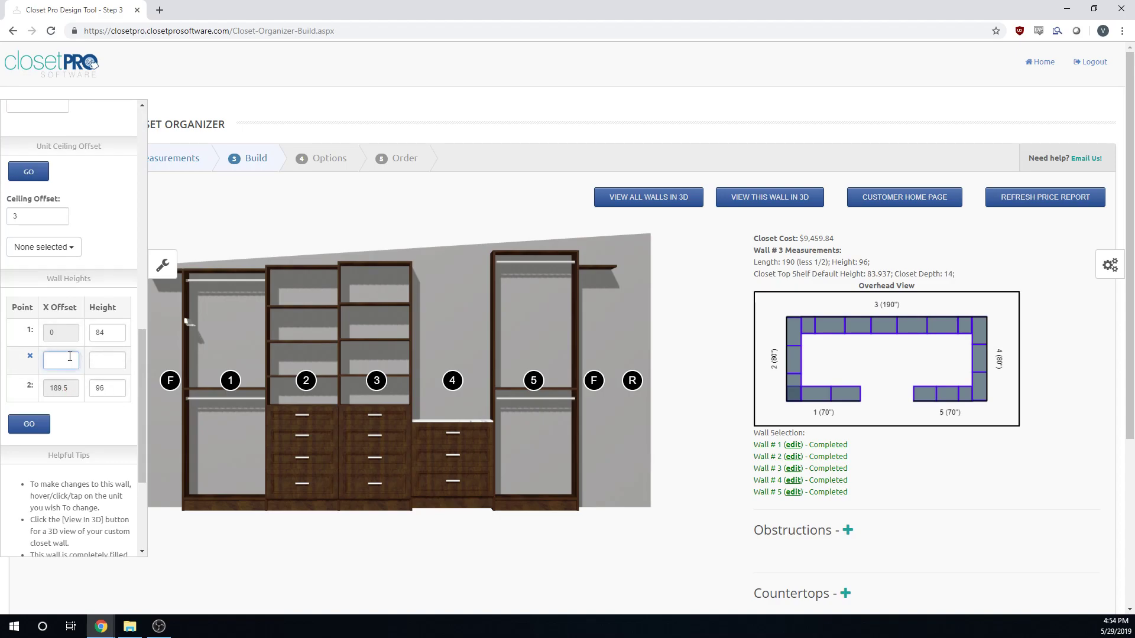
{"action": "type", "text": "95"}
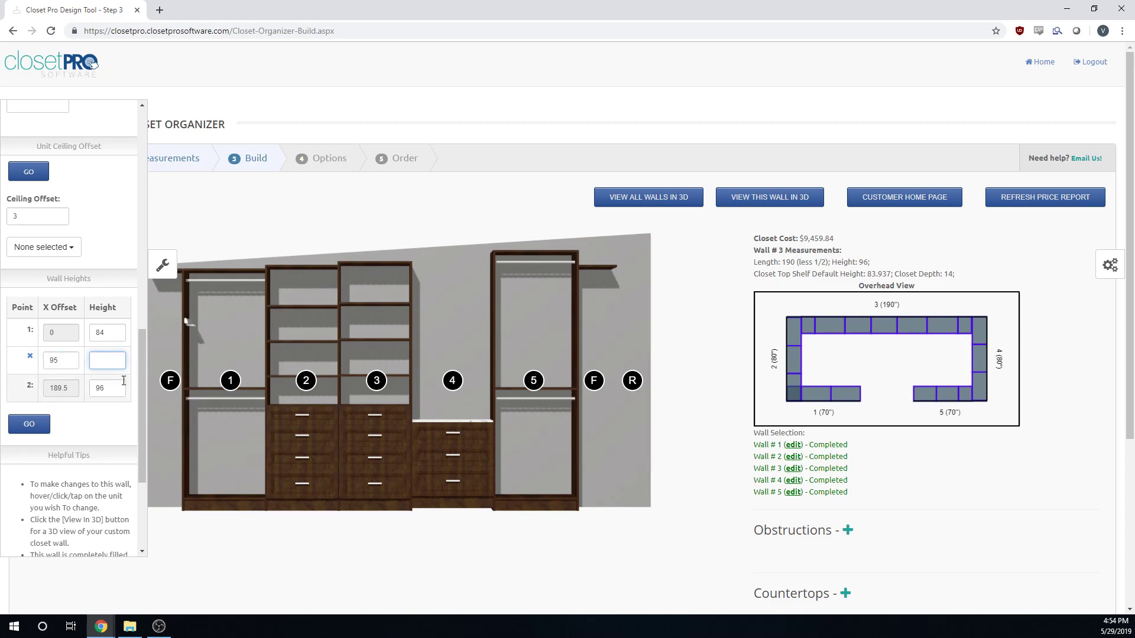
{"action": "type", "text": "84"}
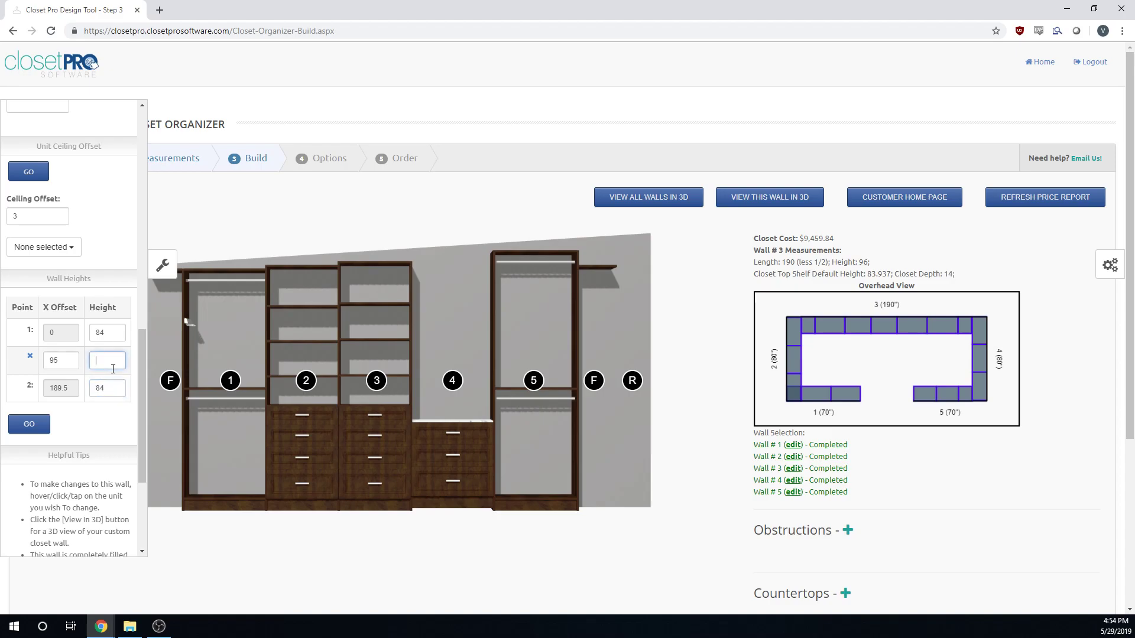
{"action": "type", "text": "120"}
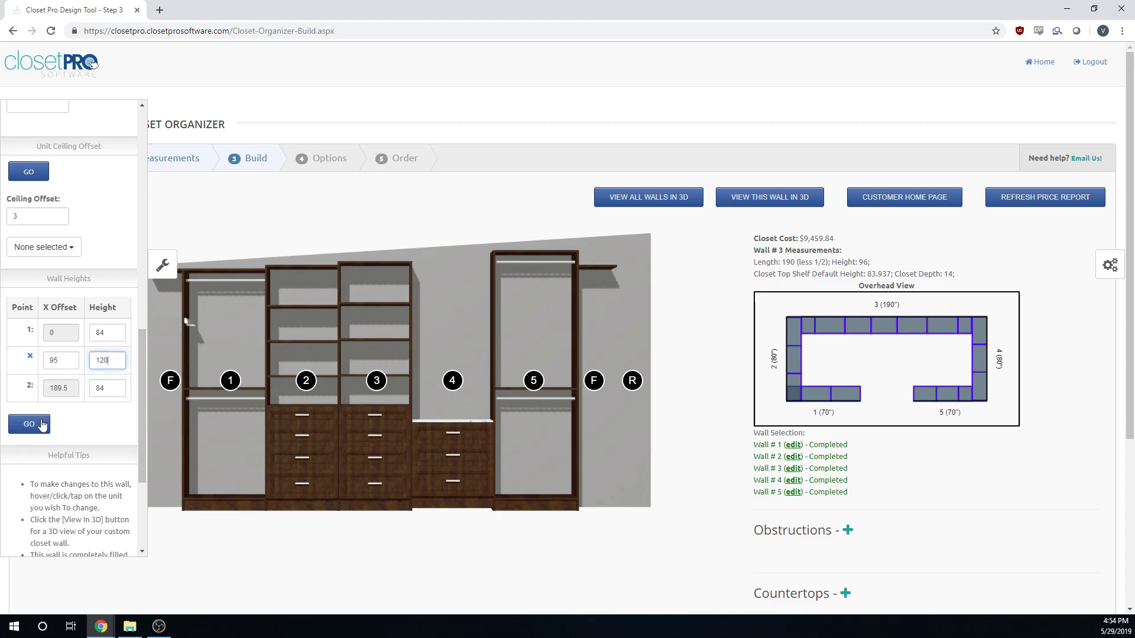
{"action": "left_click", "coordinate": [29, 423]}
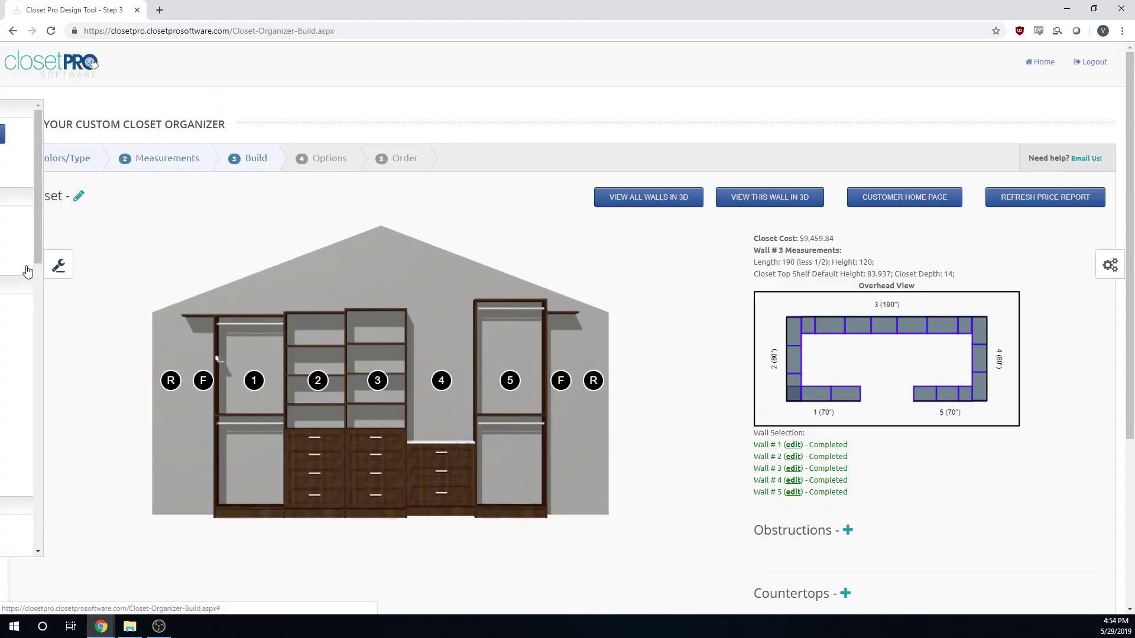
- Apply Ceiling Offset 3 to all Wall 3 sections so they step up under the peak, then review Wall Heights
{"action": "left_click", "coordinate": [59, 265]}
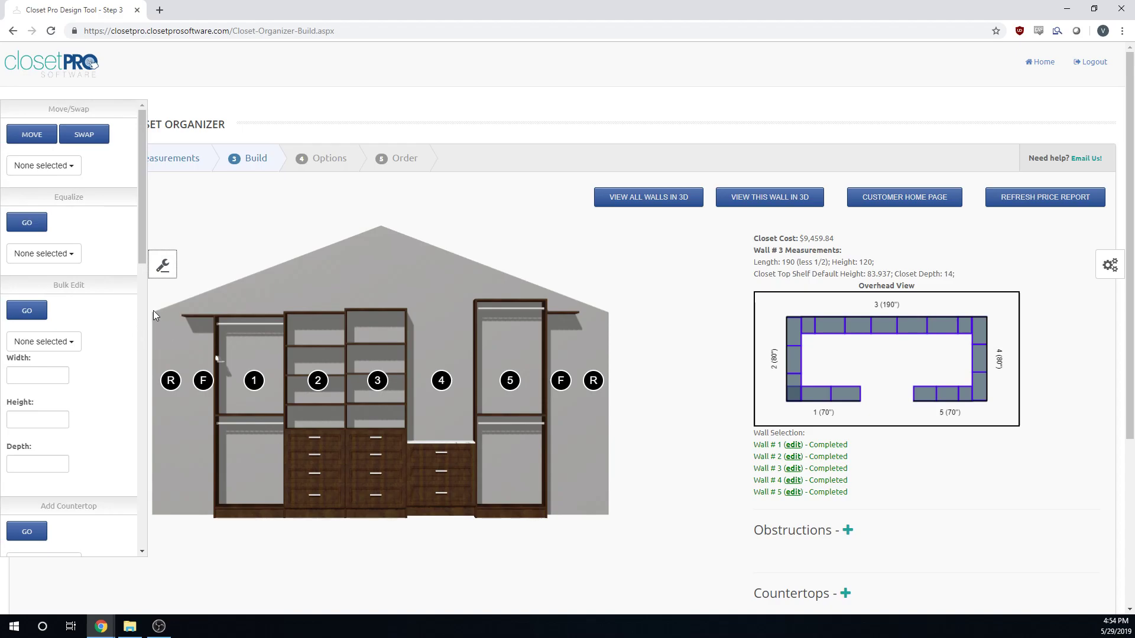
{"action": "mouse_move", "coordinate": [623, 322]}
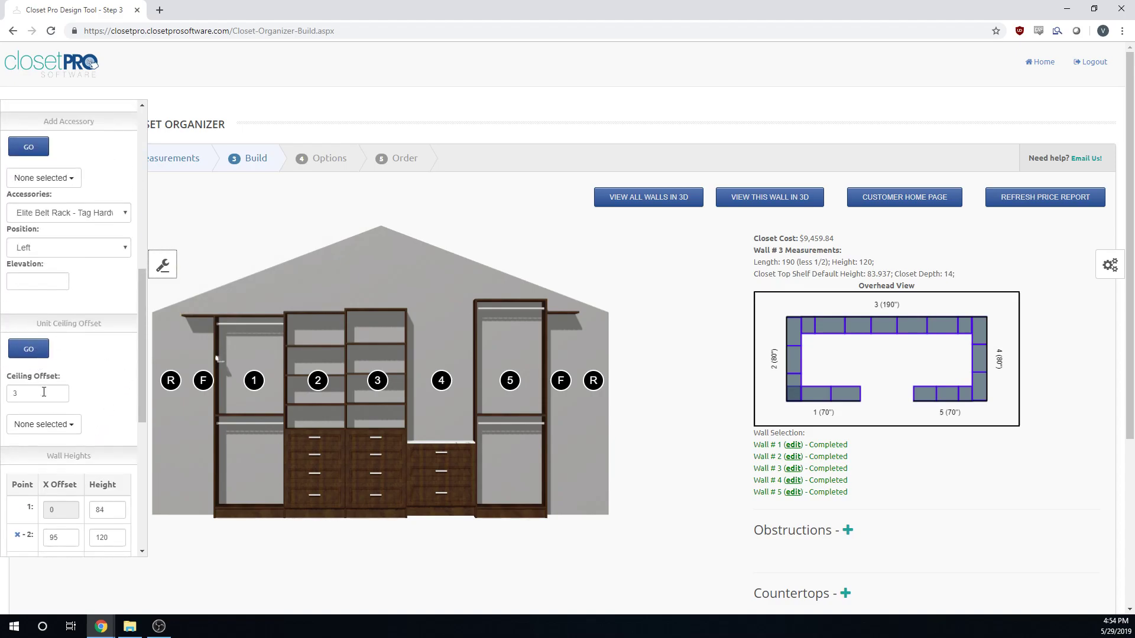
{"action": "left_click", "coordinate": [44, 425]}
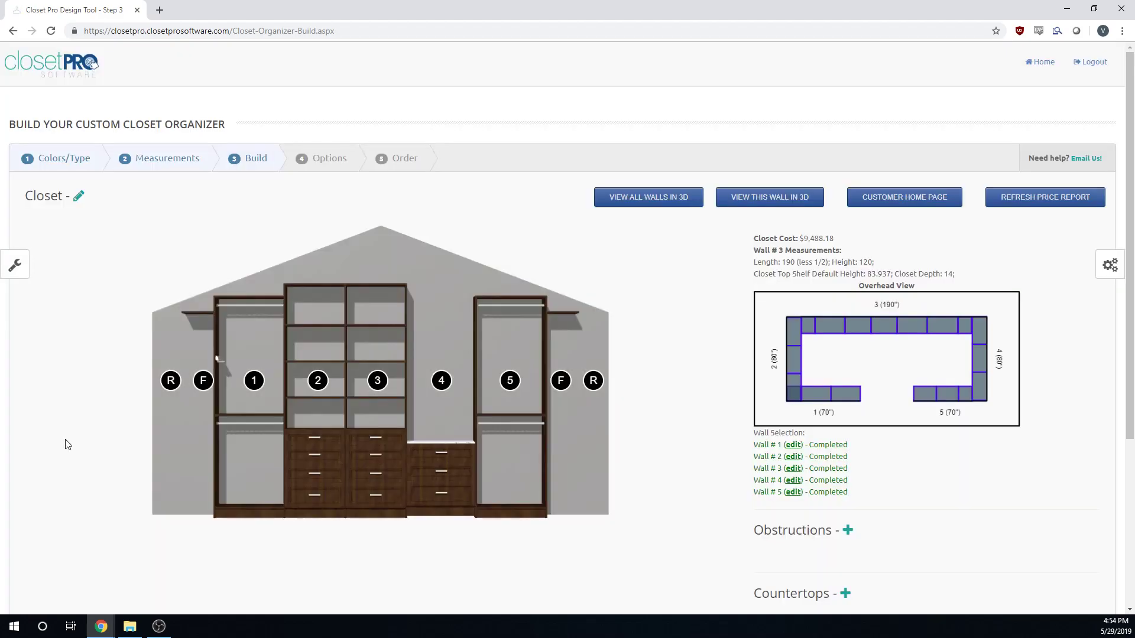
{"action": "mouse_move", "coordinate": [312, 347]}
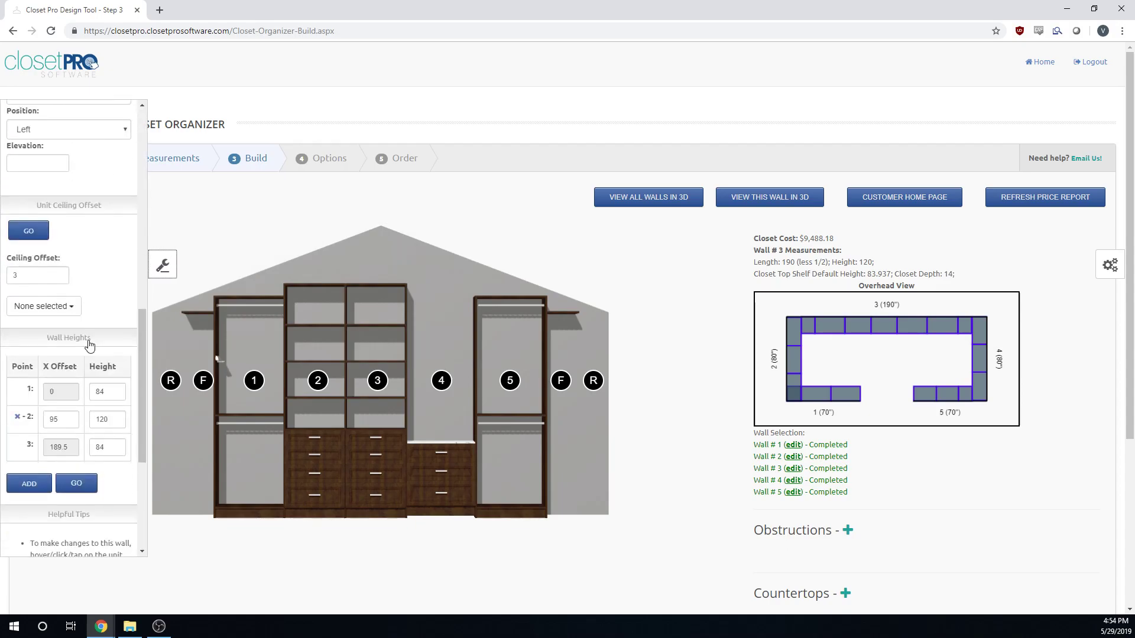
{"action": "scroll", "scroll_direction": "down", "scroll_amount": 3}
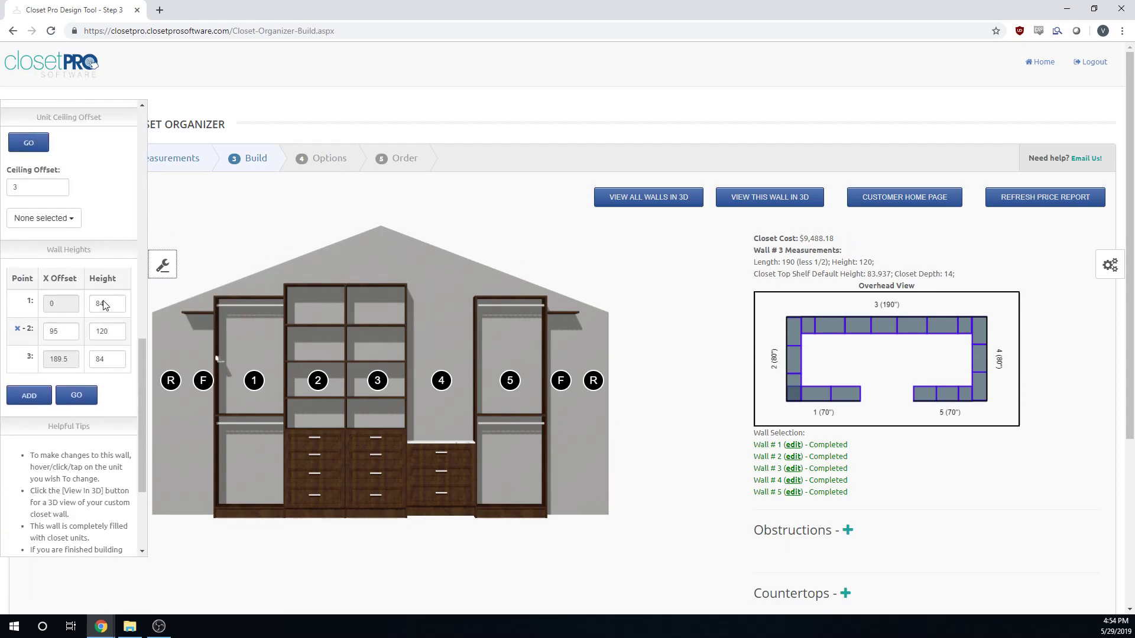